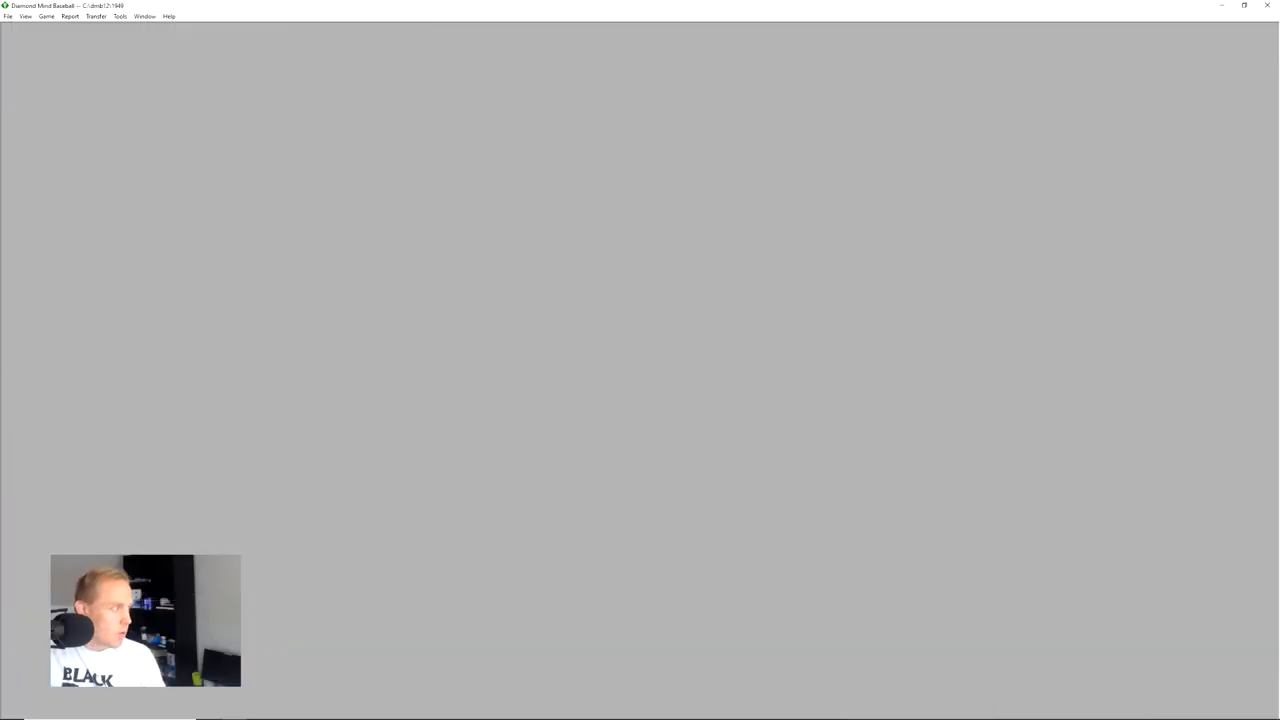
- Bring up the Organizer from the View menu, listing the 1949 teams
left_click(70, 16)
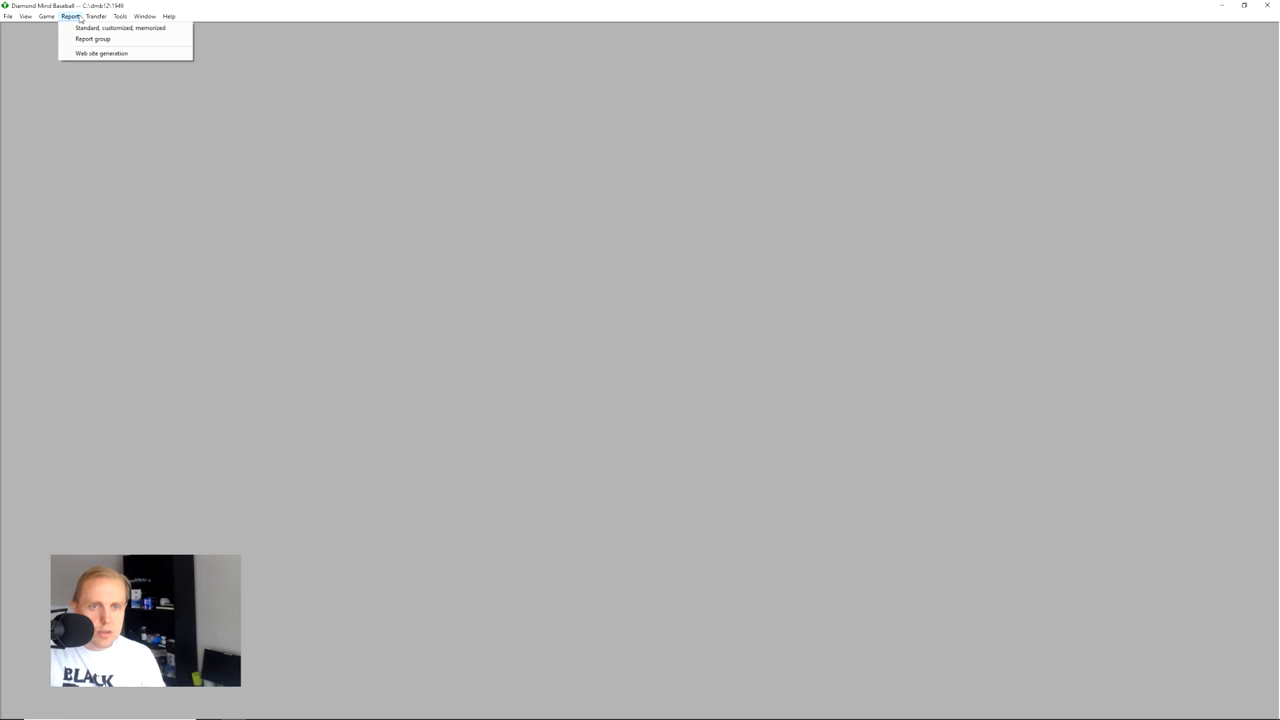
left_click(25, 16)
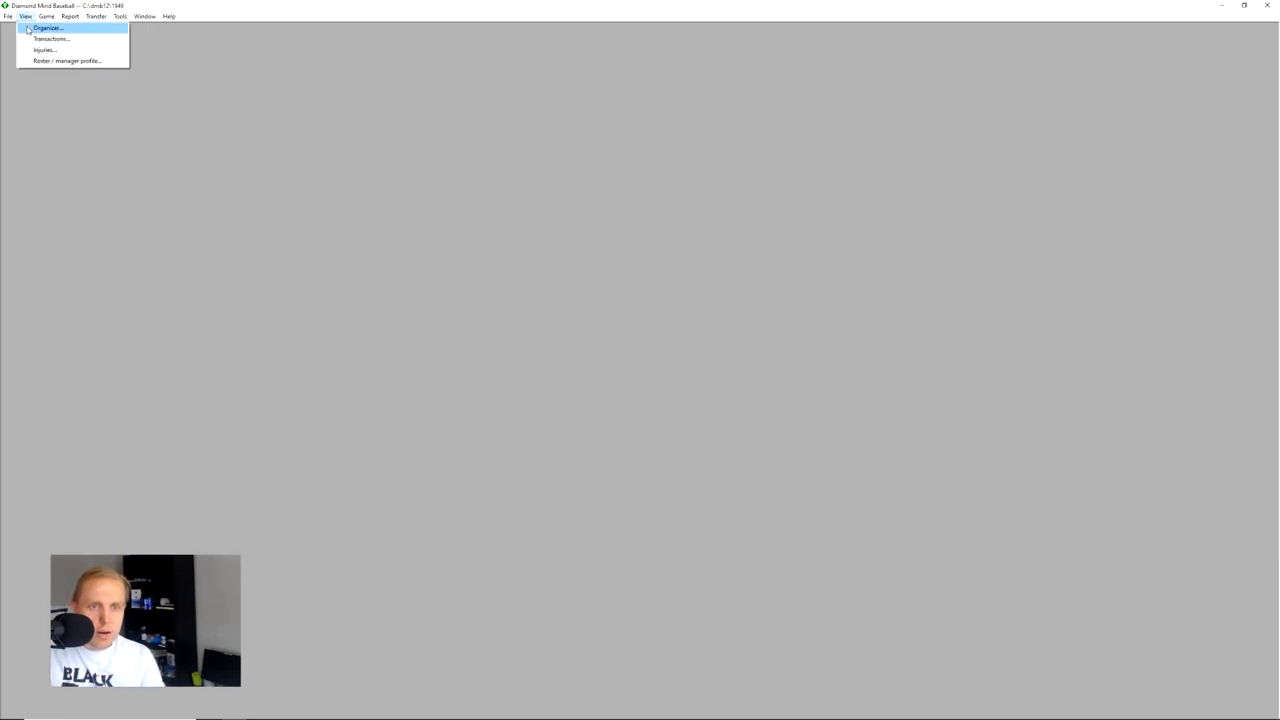
left_click(47, 27)
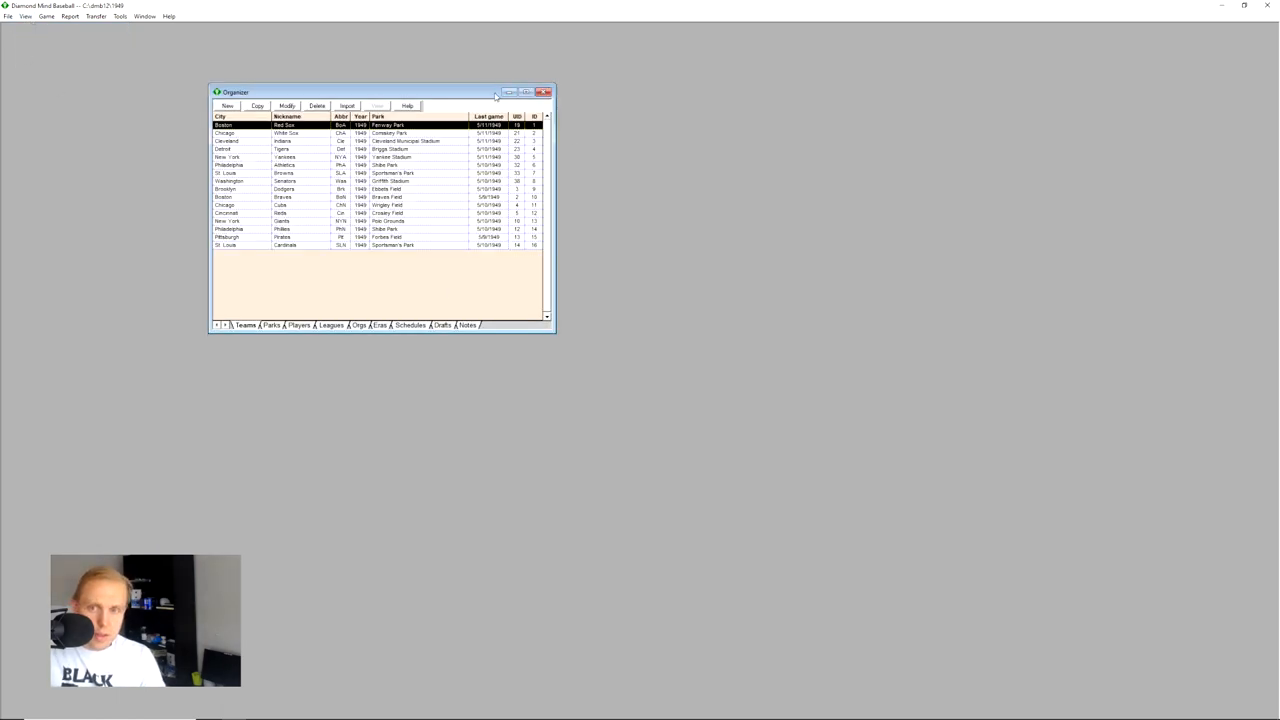
mouse_move(270, 345)
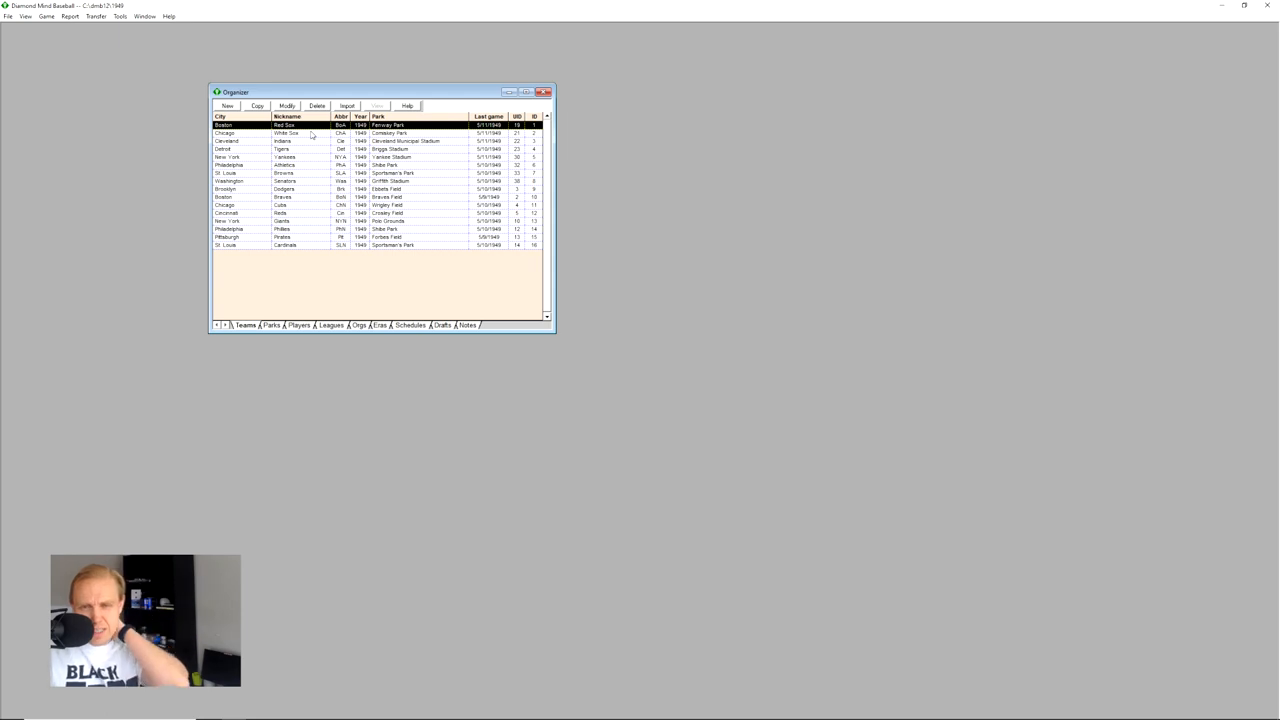
- Review the Red Sox team details and close them without changes
left_click(288, 105)
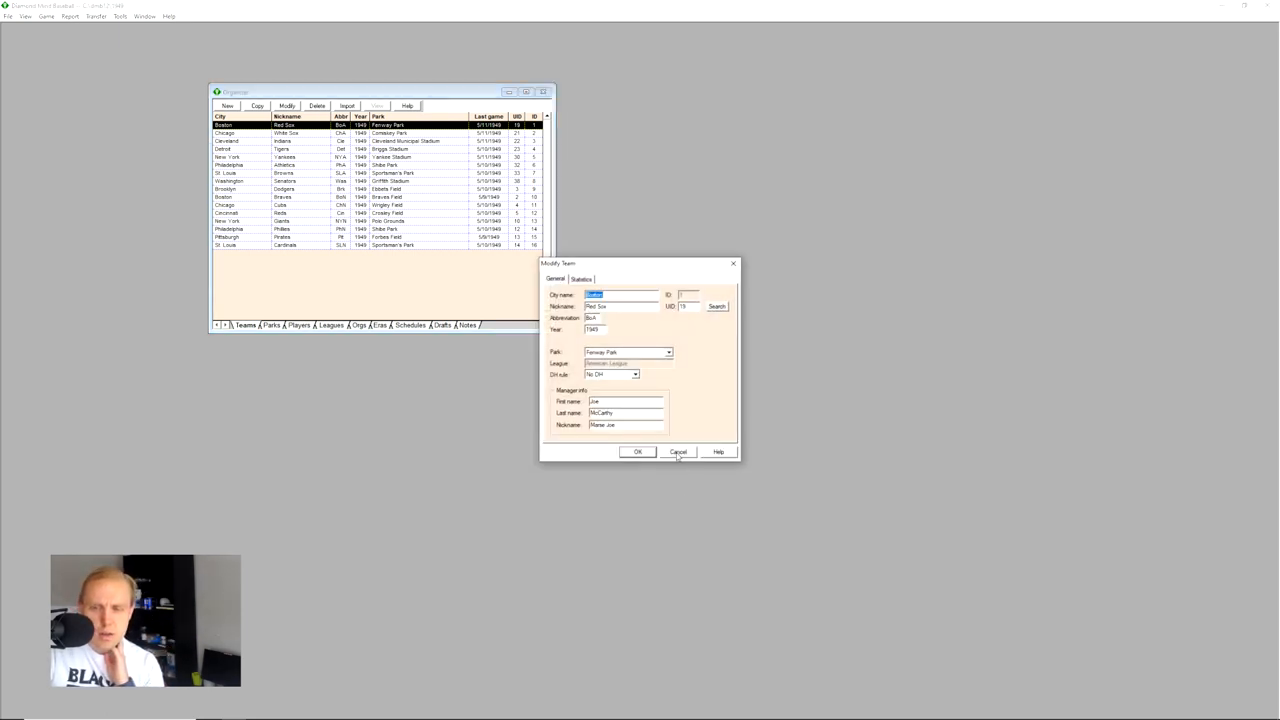
left_click(678, 452)
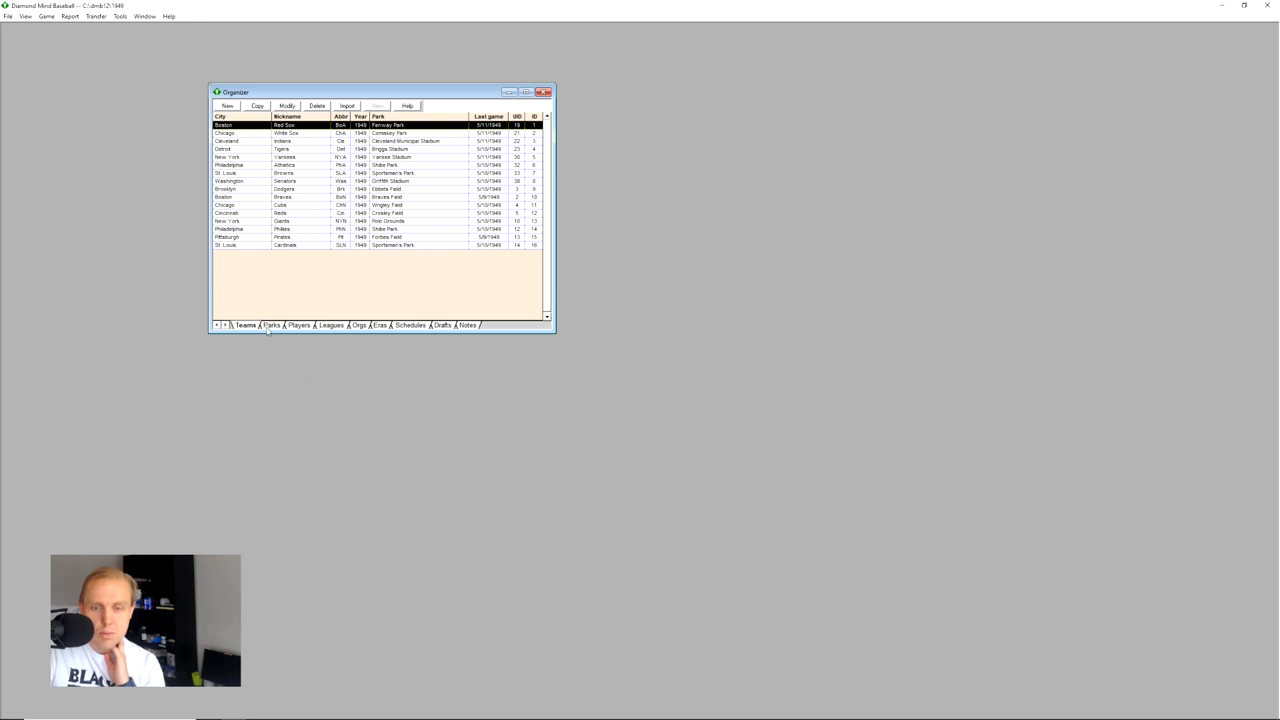
- Show Fenway Park's physical characteristics from the Parks list: field, foul ground, fence distances and heights
left_click(271, 324)
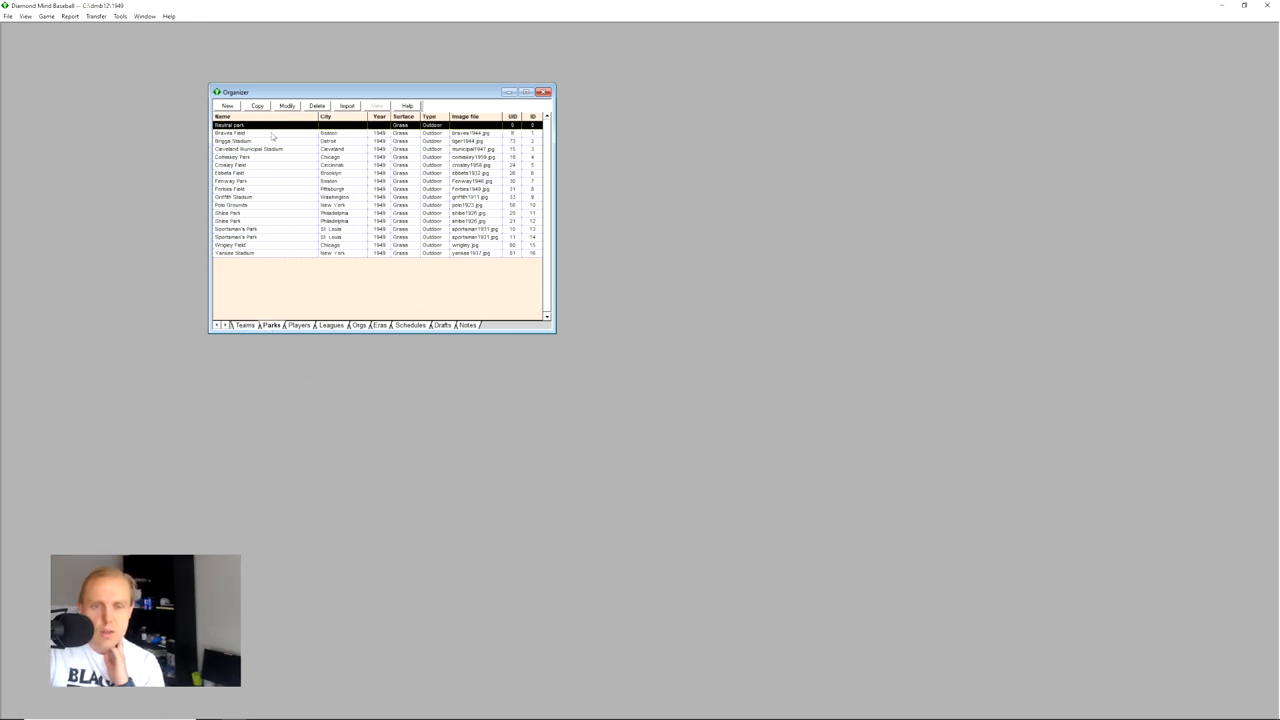
left_click(230, 181)
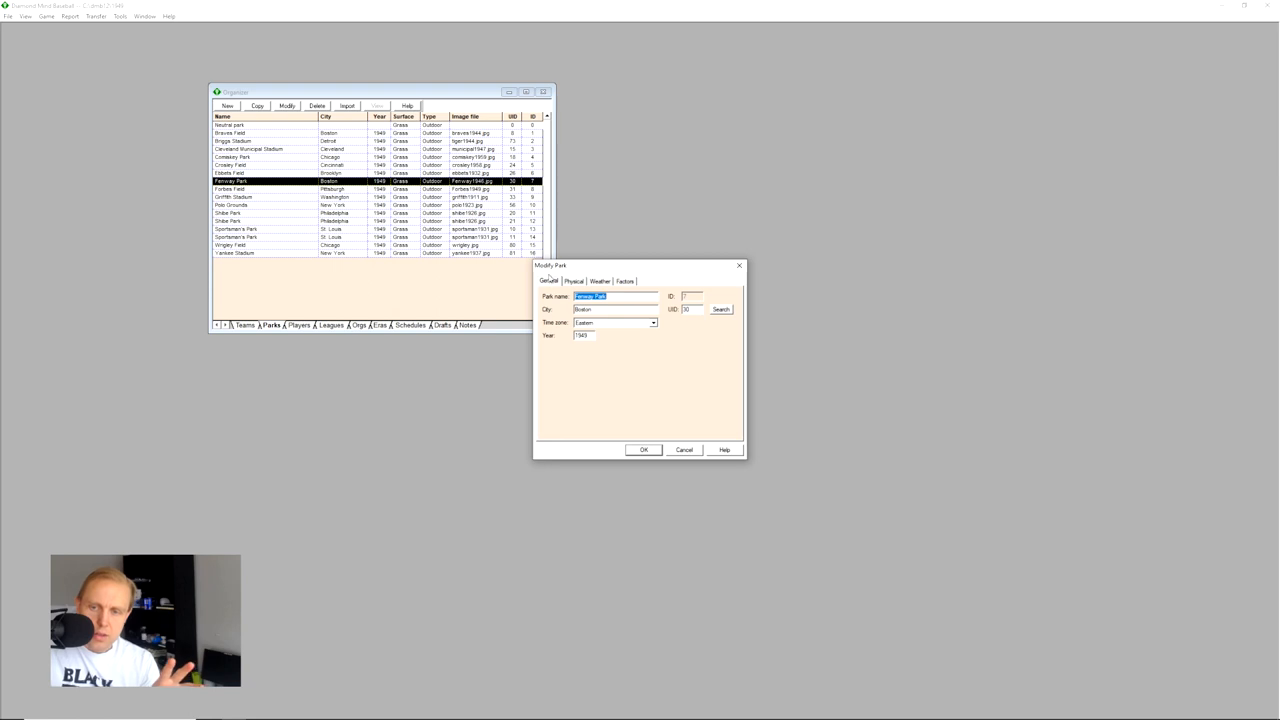
mouse_move(550, 283)
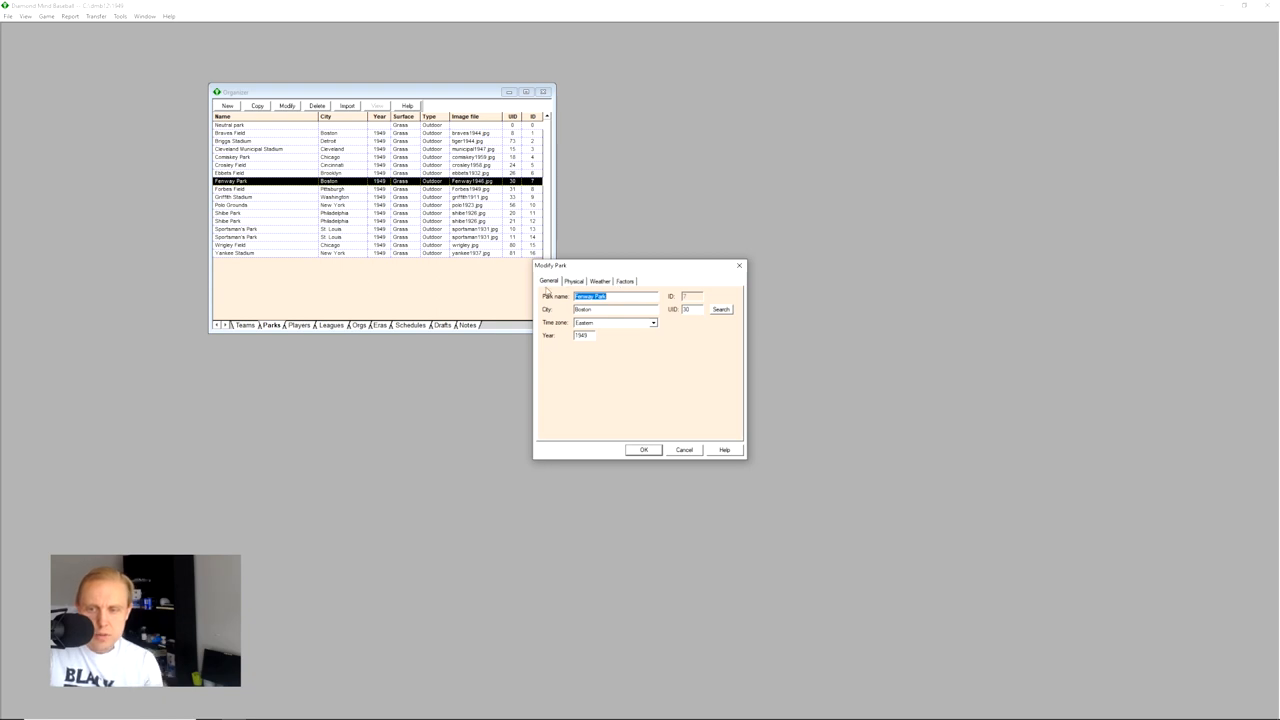
mouse_move(611, 339)
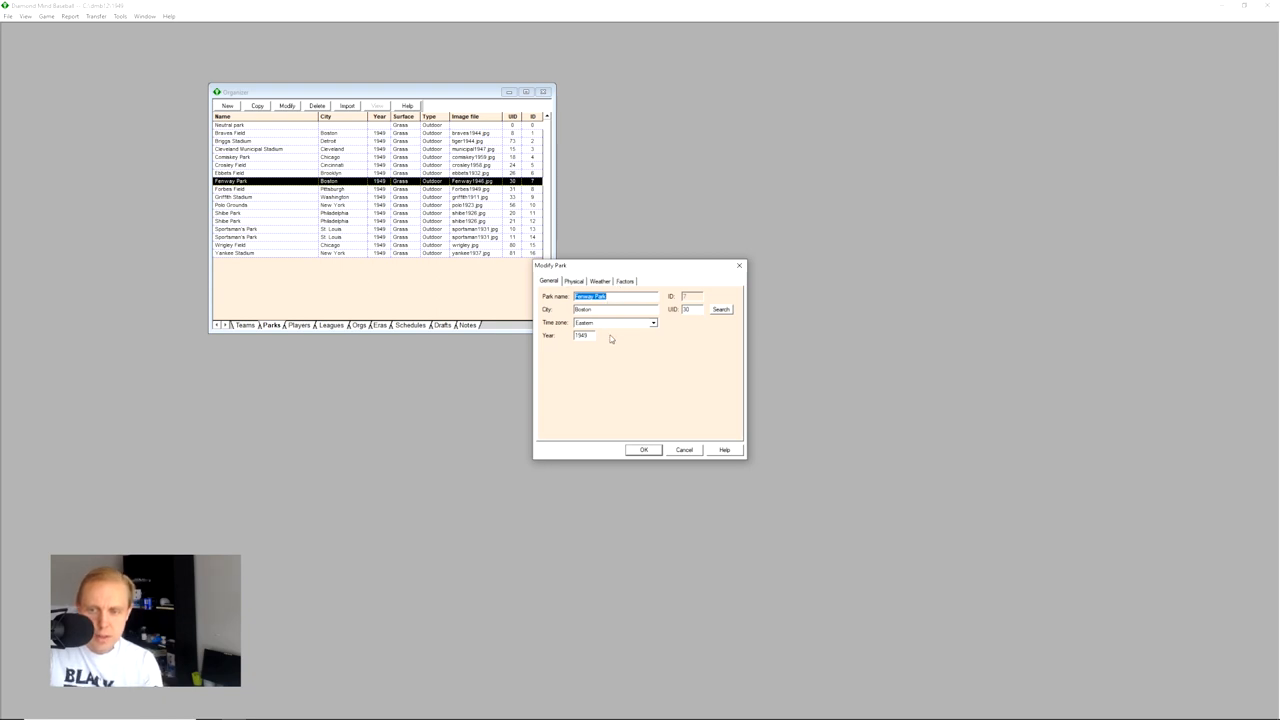
left_click(573, 281)
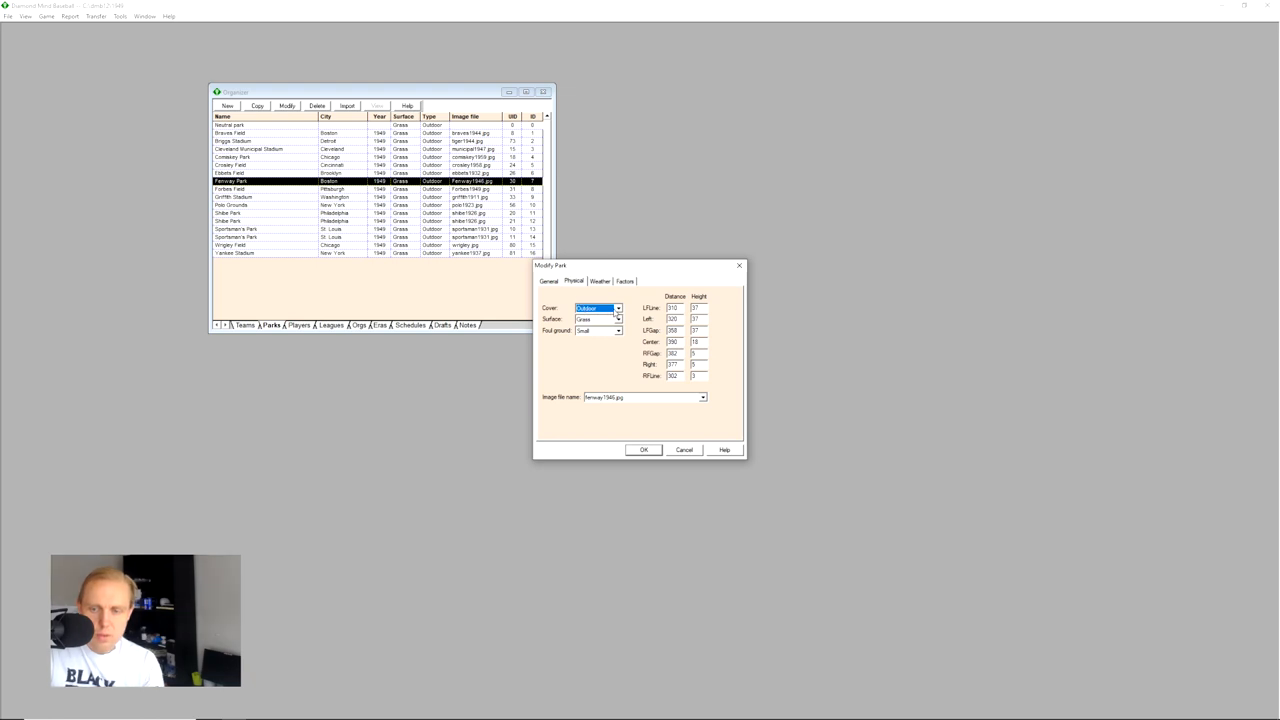
mouse_move(604, 339)
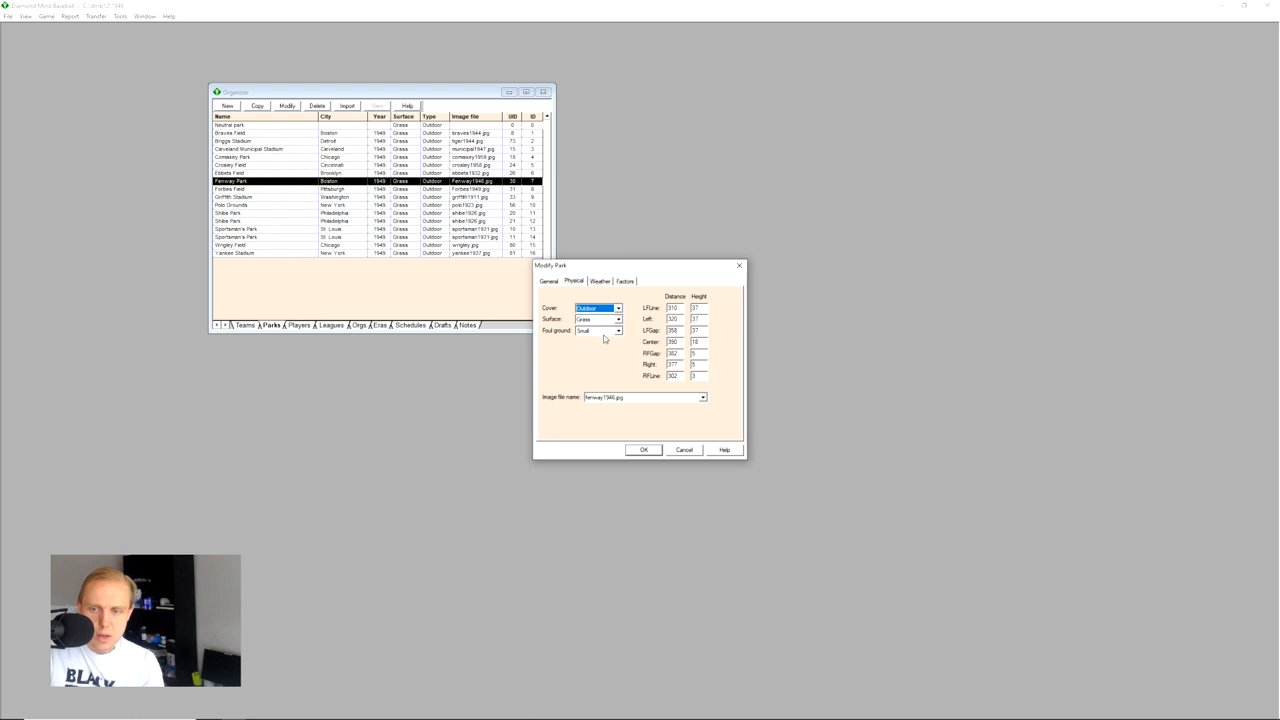
left_click(597, 330)
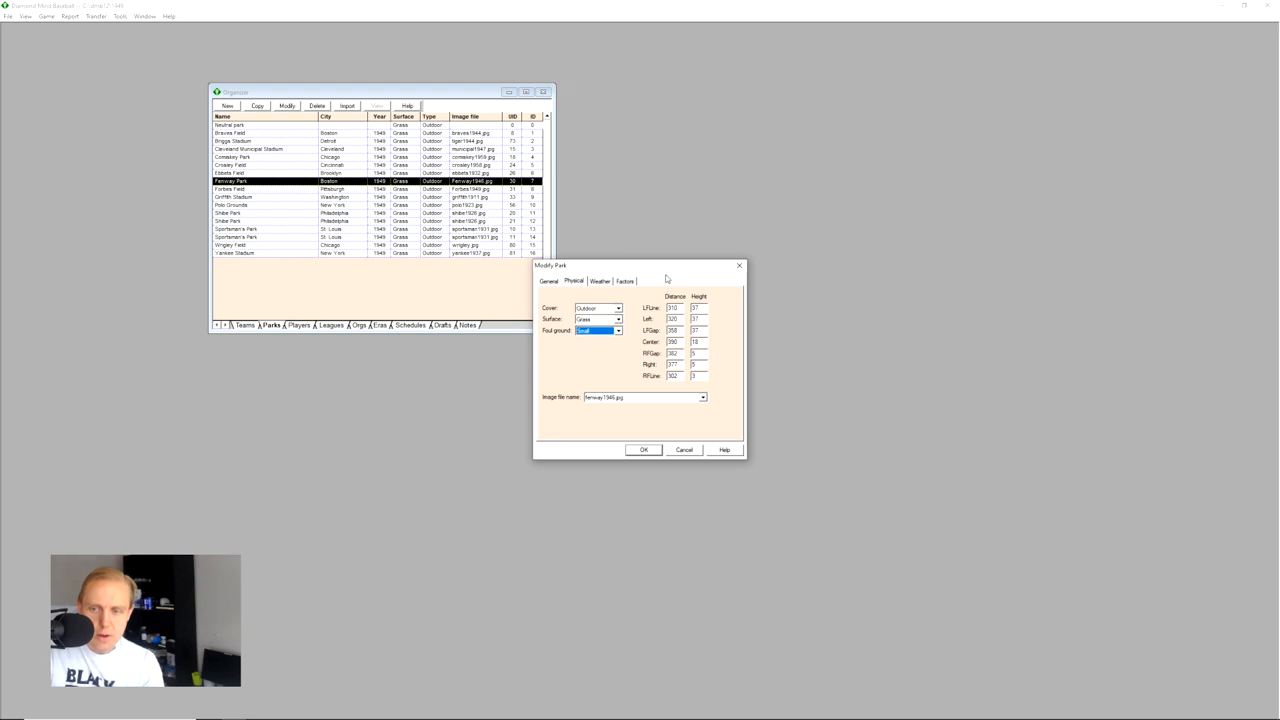
mouse_move(583, 401)
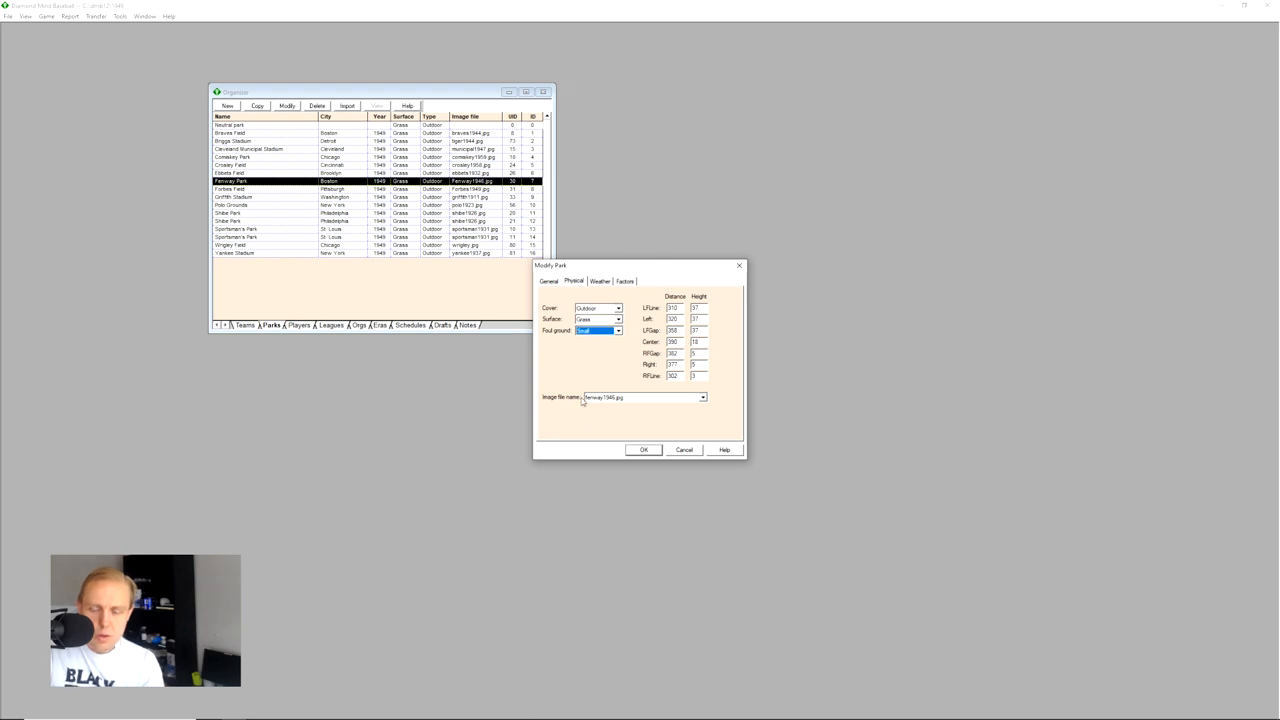
mouse_move(148, 521)
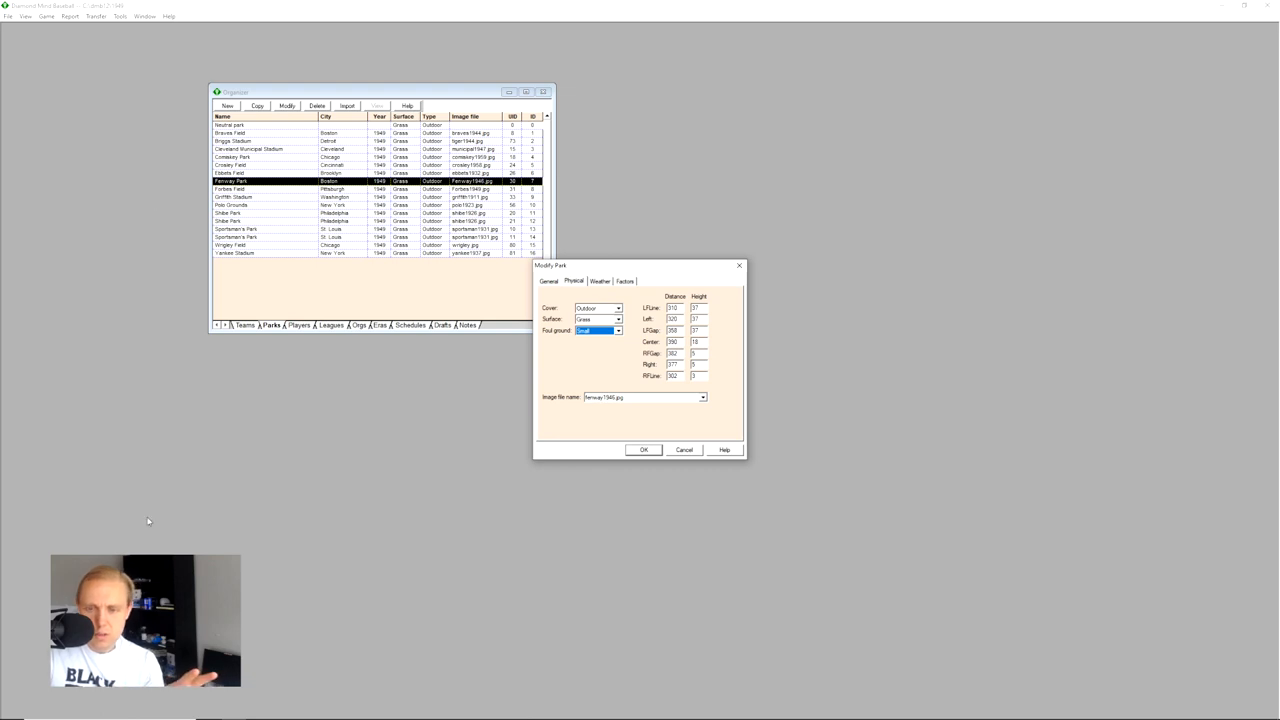
mouse_move(623, 343)
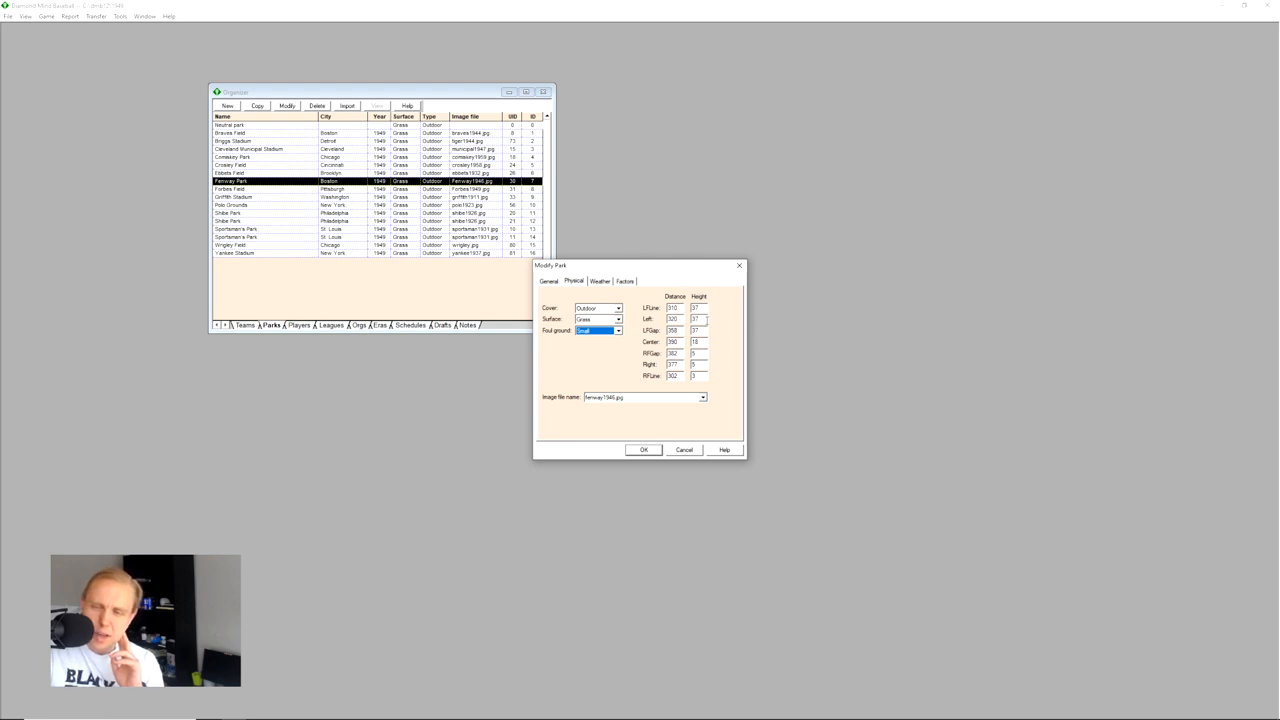
mouse_move(715, 343)
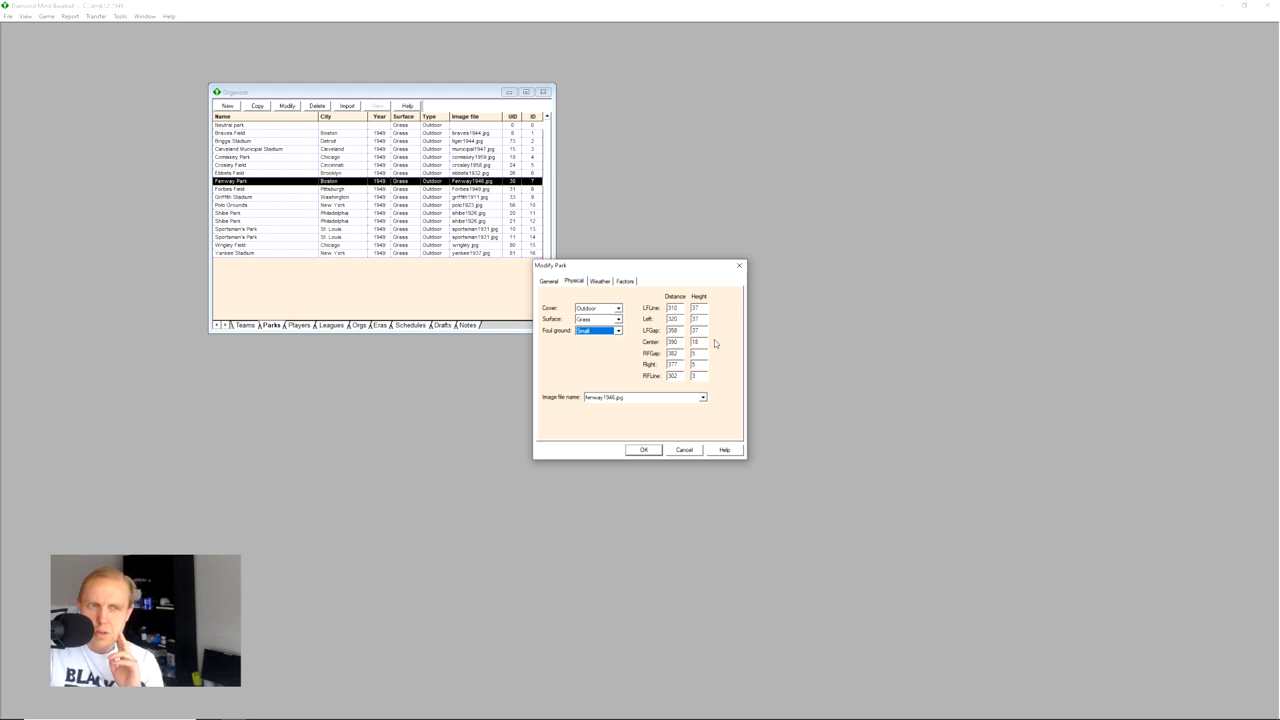
- Review Fenway Park's weather settings and bring up the Parks: Overview help topic
left_click(600, 281)
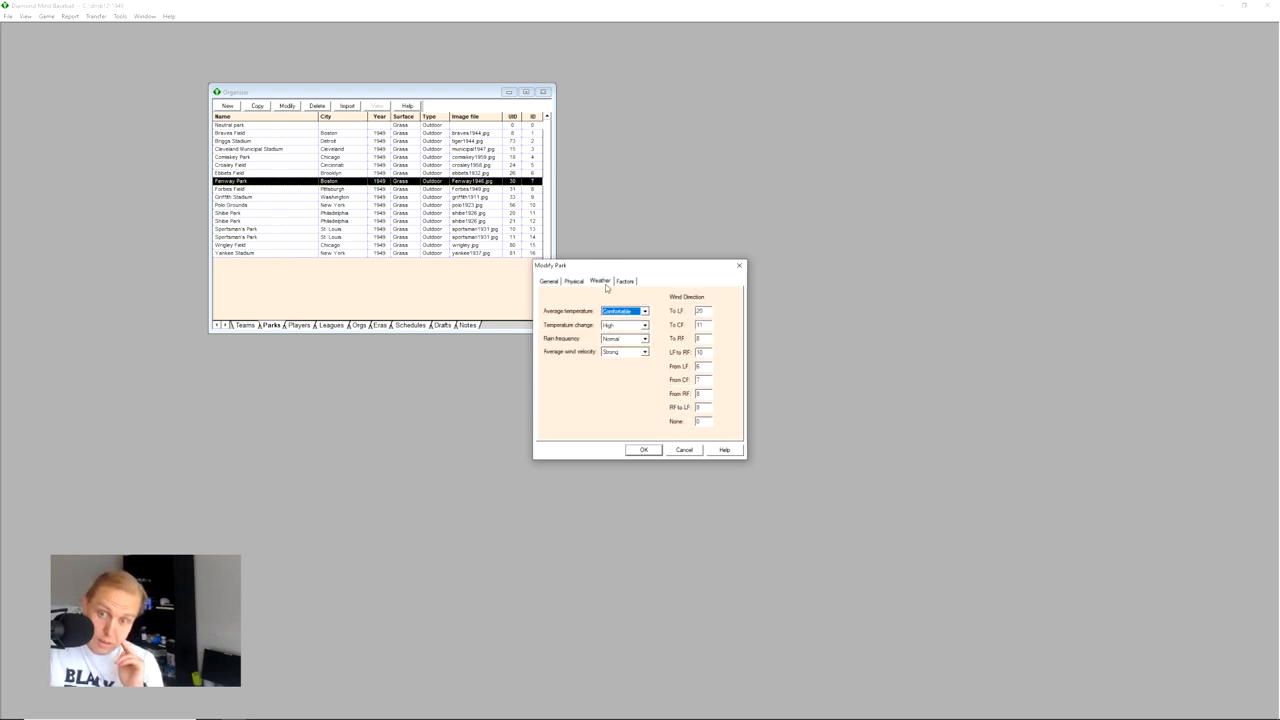
mouse_move(685, 317)
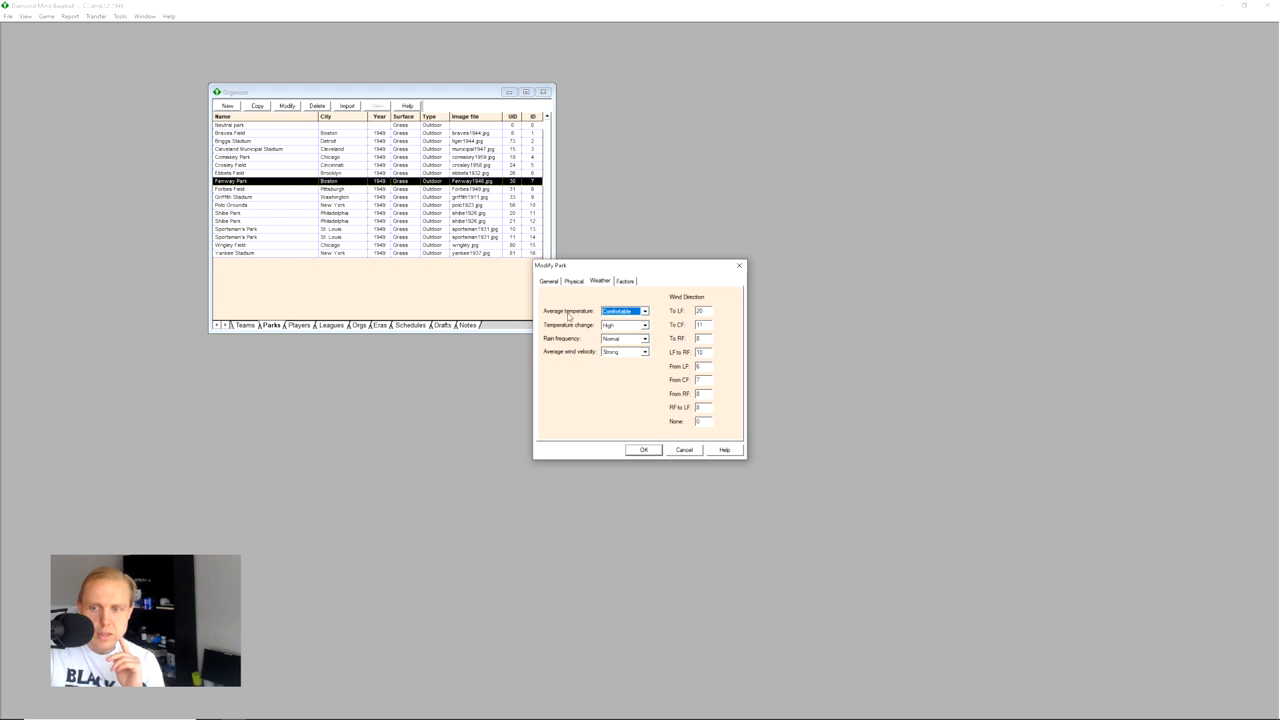
mouse_move(581, 370)
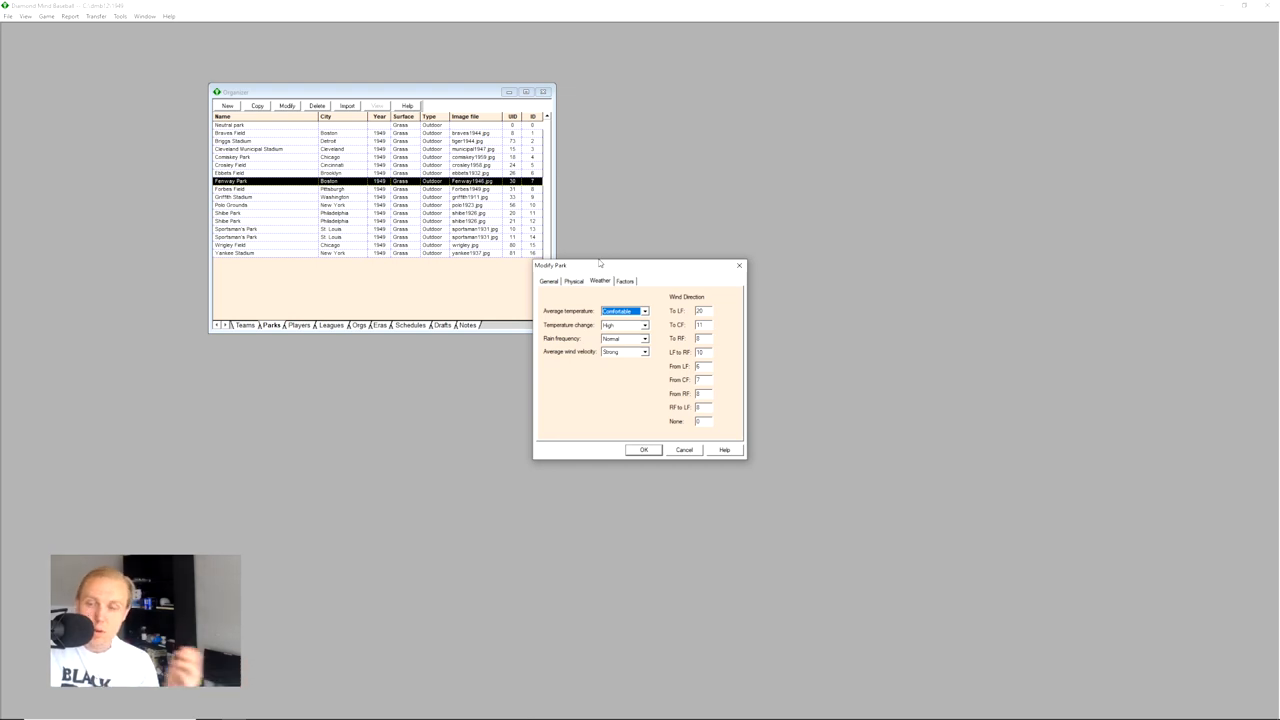
left_click(625, 281)
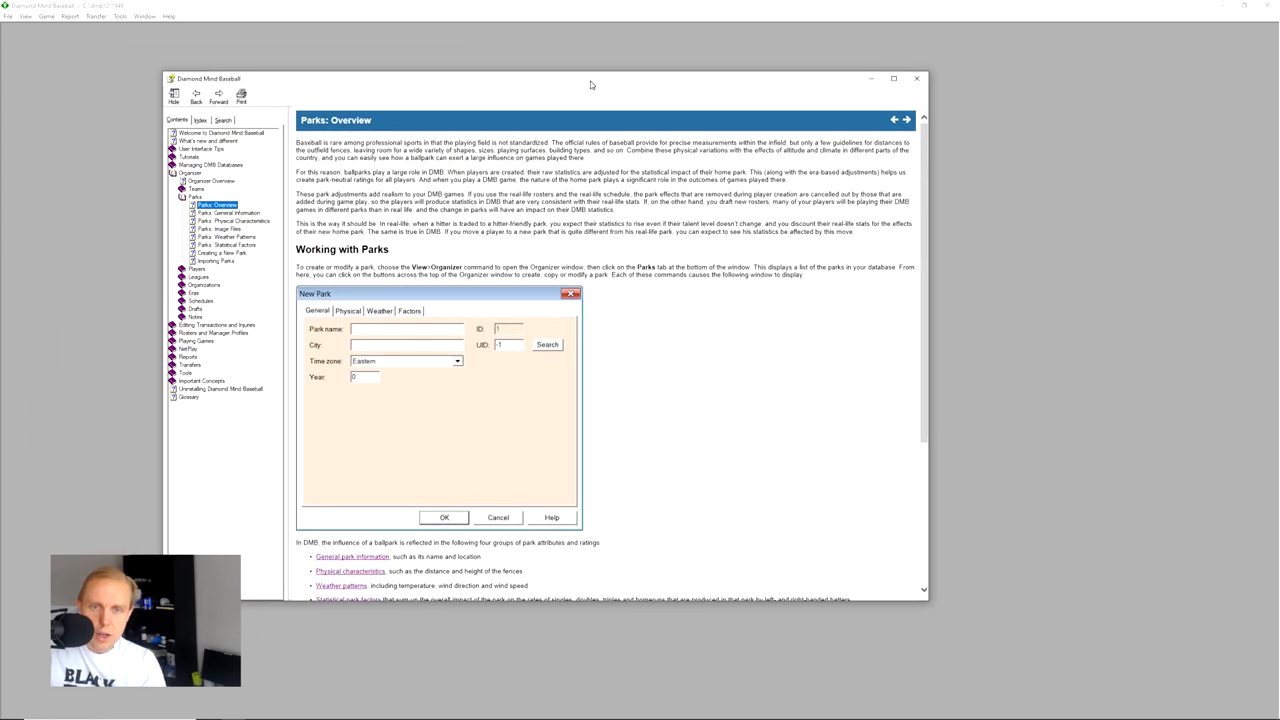
- Move the help window over the Organizer and scroll to the historical ballpark database section
left_click(498, 517)
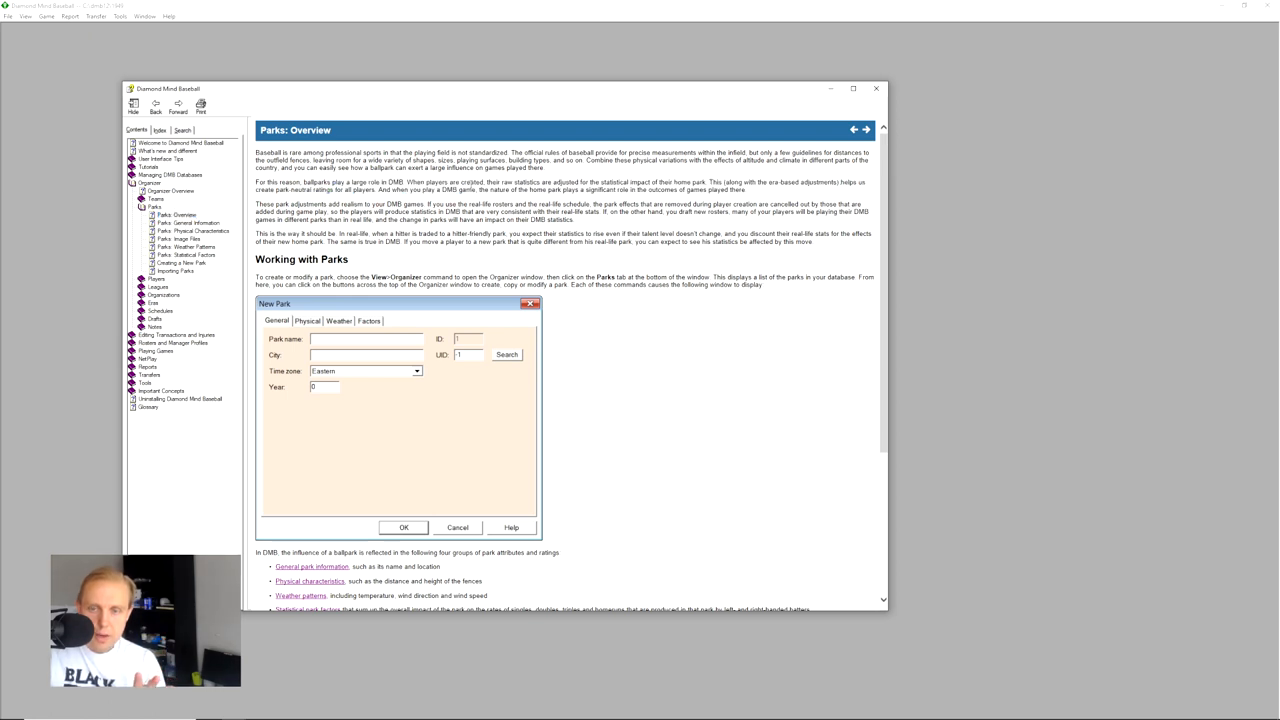
left_click_drag(487, 182, 672, 182)
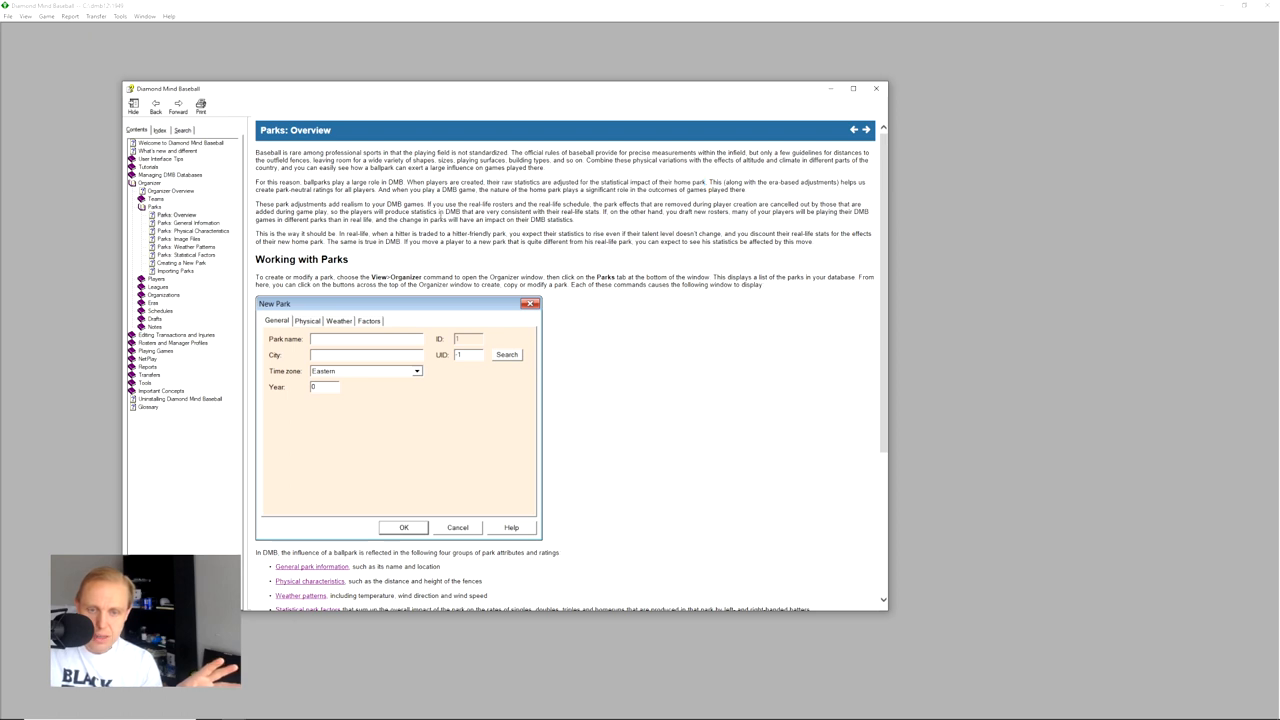
scroll("down", 3)
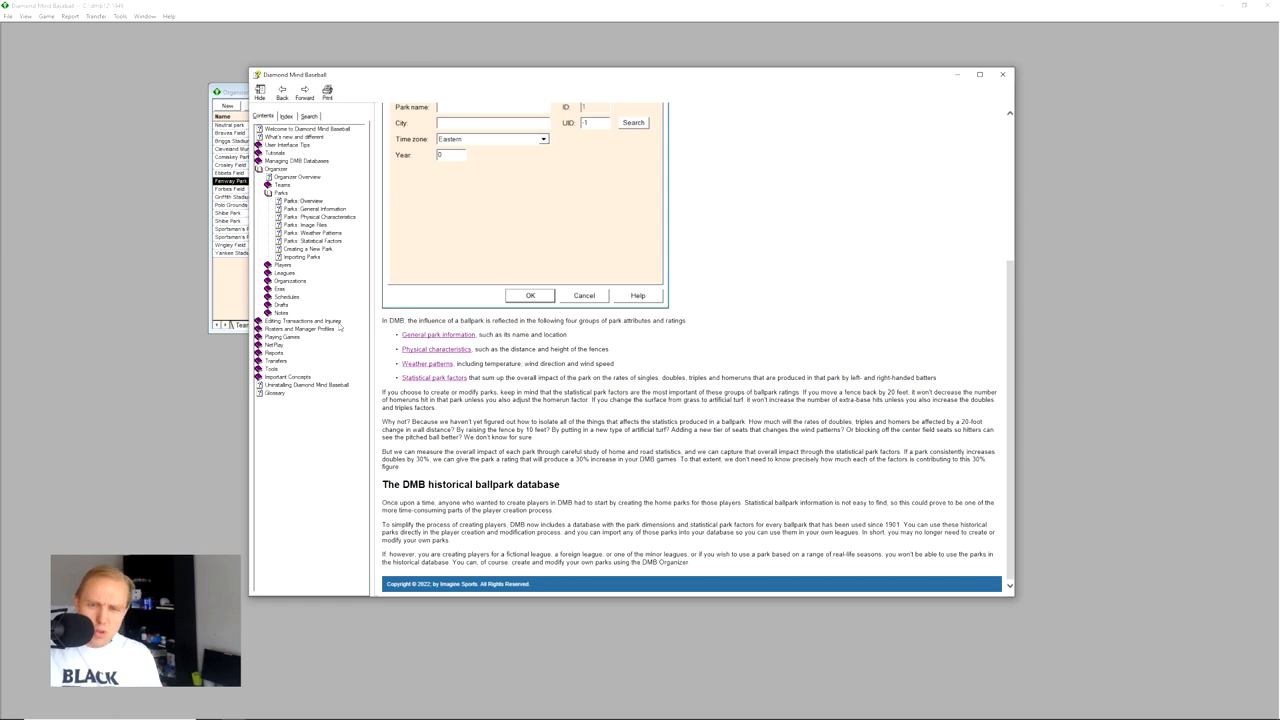
mouse_move(325, 369)
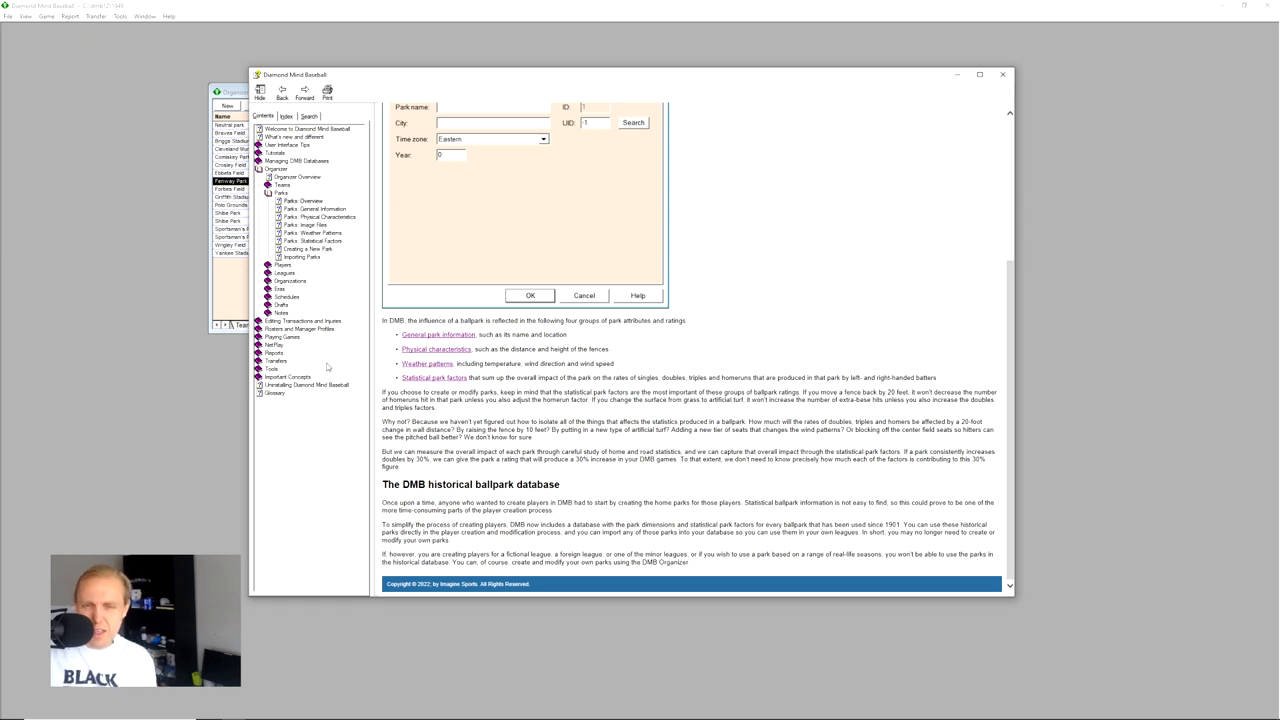
mouse_move(333, 242)
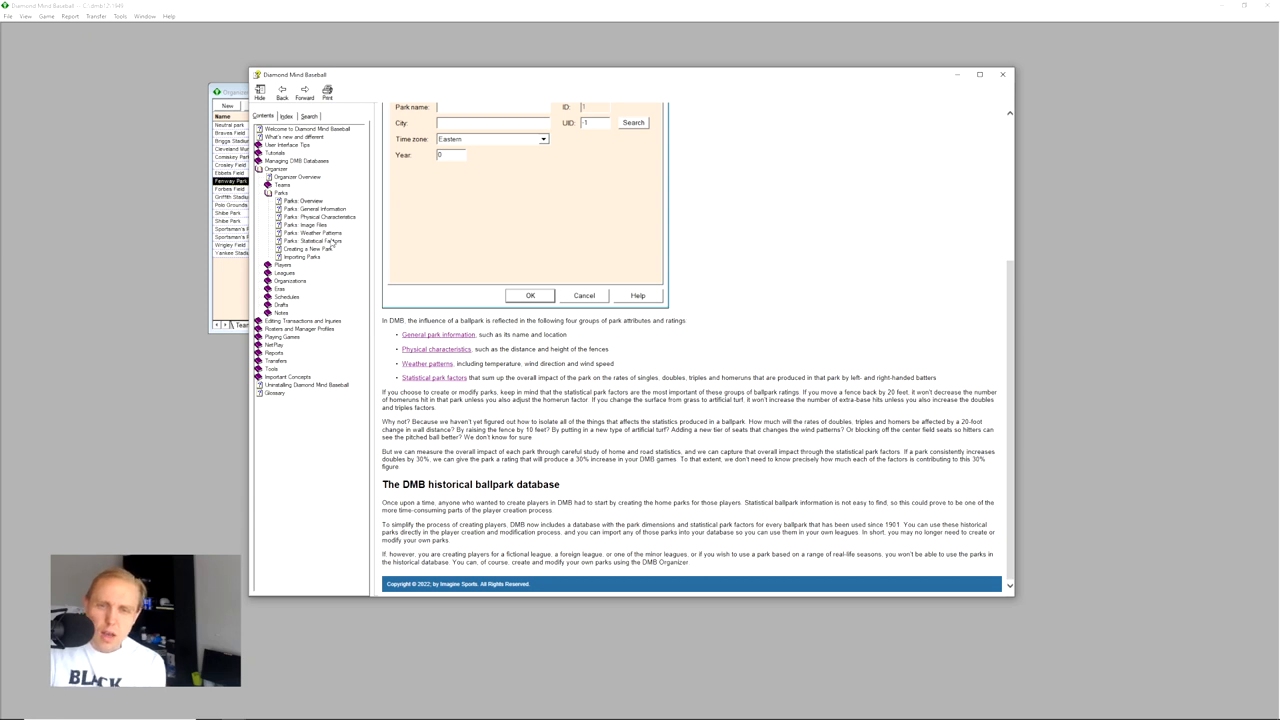
- Show the Parks: Statistical Factors help topic on singles, doubles, triples and homerun ratings
left_click(313, 240)
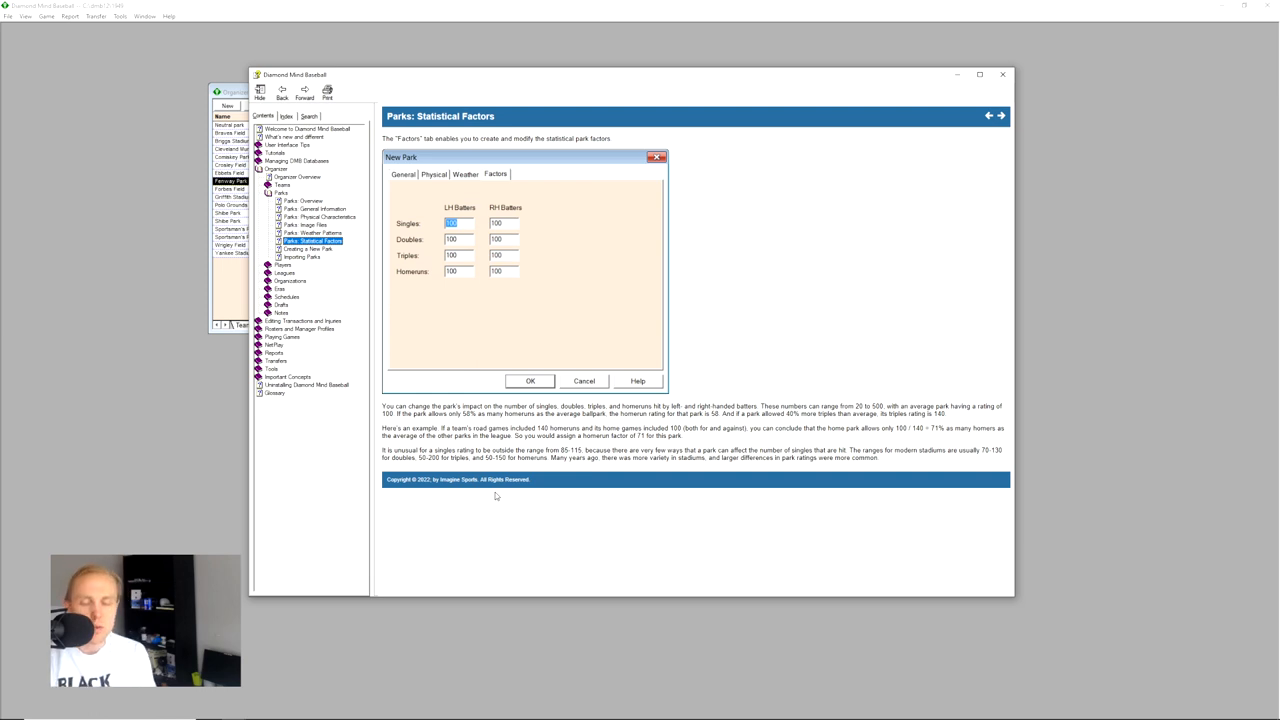
mouse_move(935, 90)
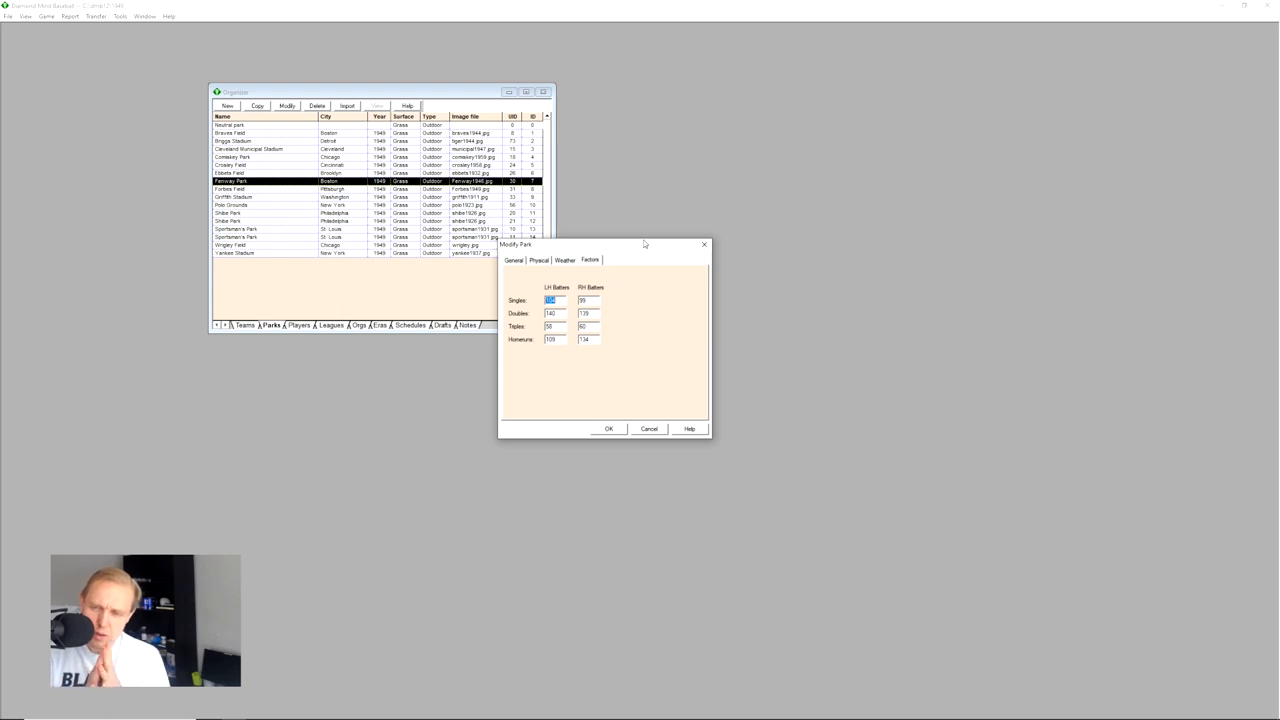
mouse_move(587, 345)
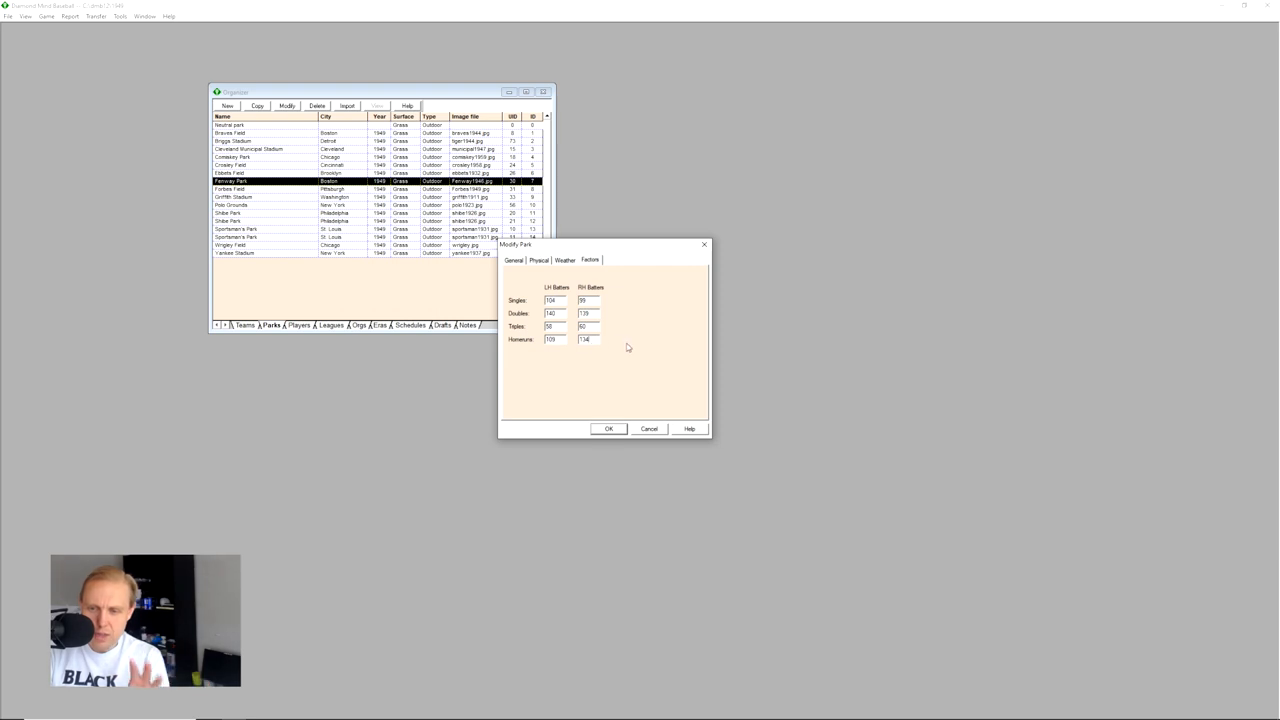
mouse_move(610, 341)
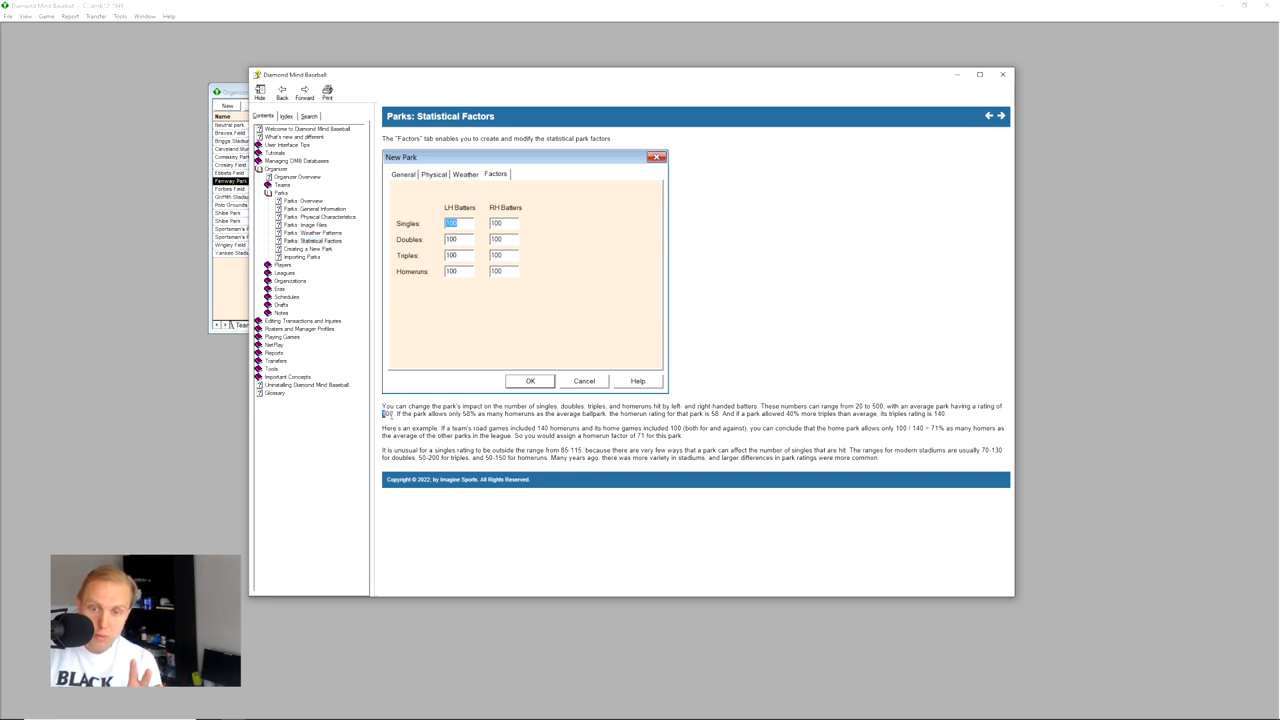
mouse_move(999, 87)
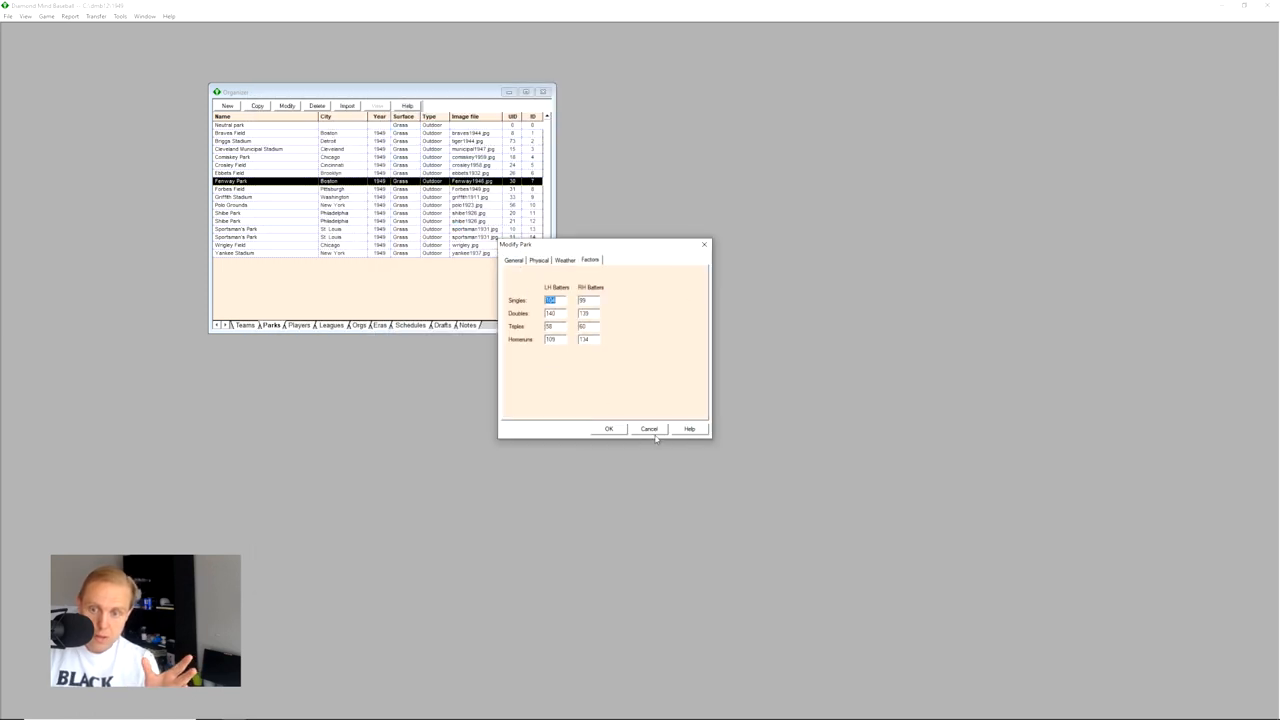
- Close Fenway Park unchanged and review Braves Field's factors and physical dimensions
left_click(648, 428)
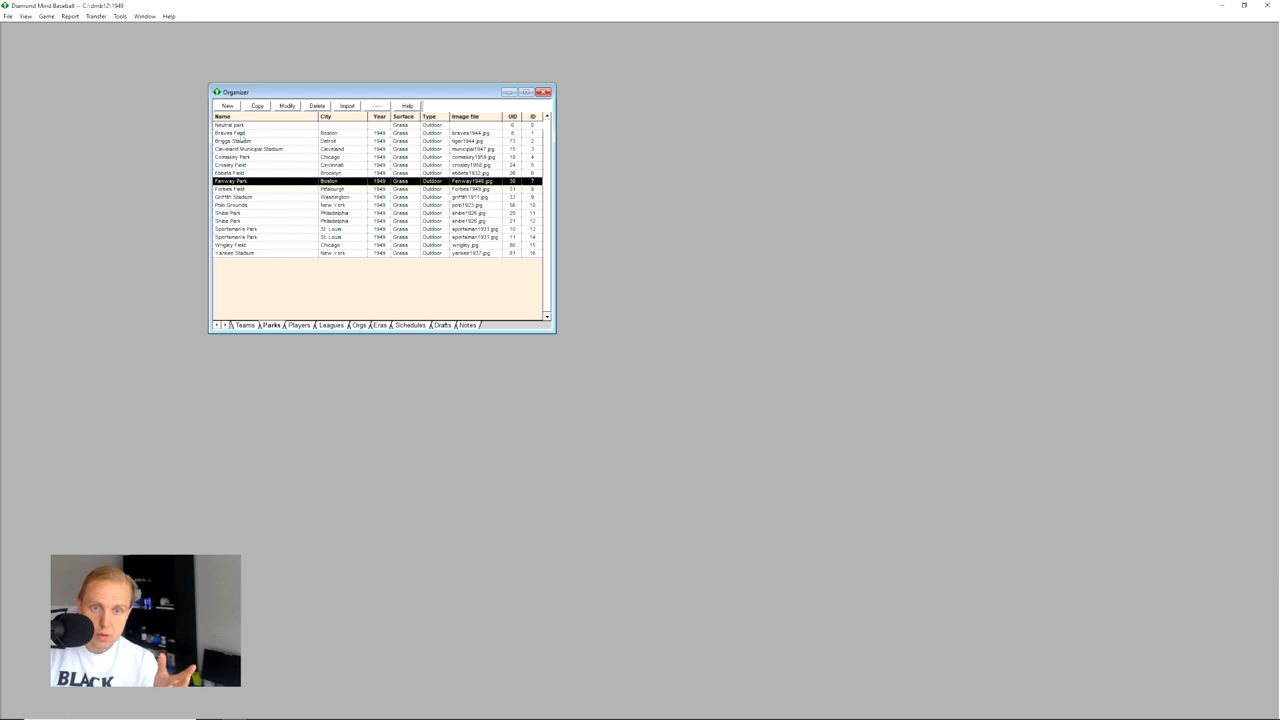
double_click(228, 125)
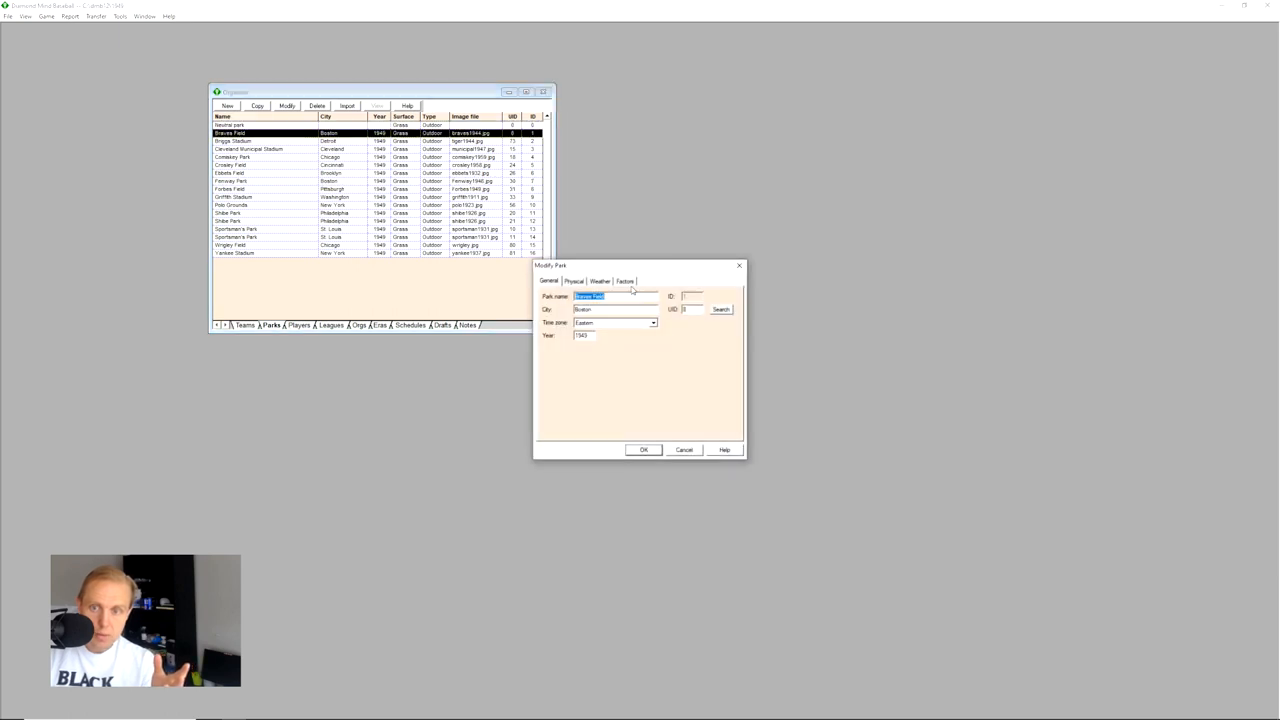
left_click(624, 281)
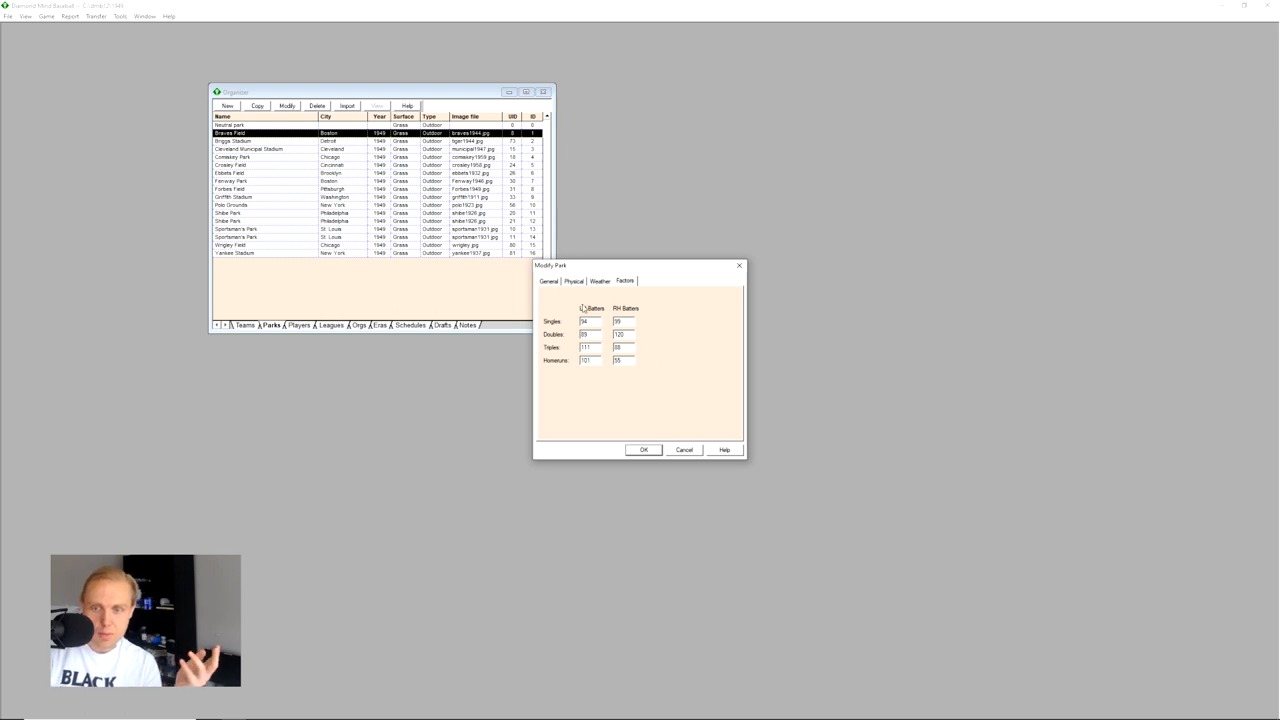
left_click(573, 281)
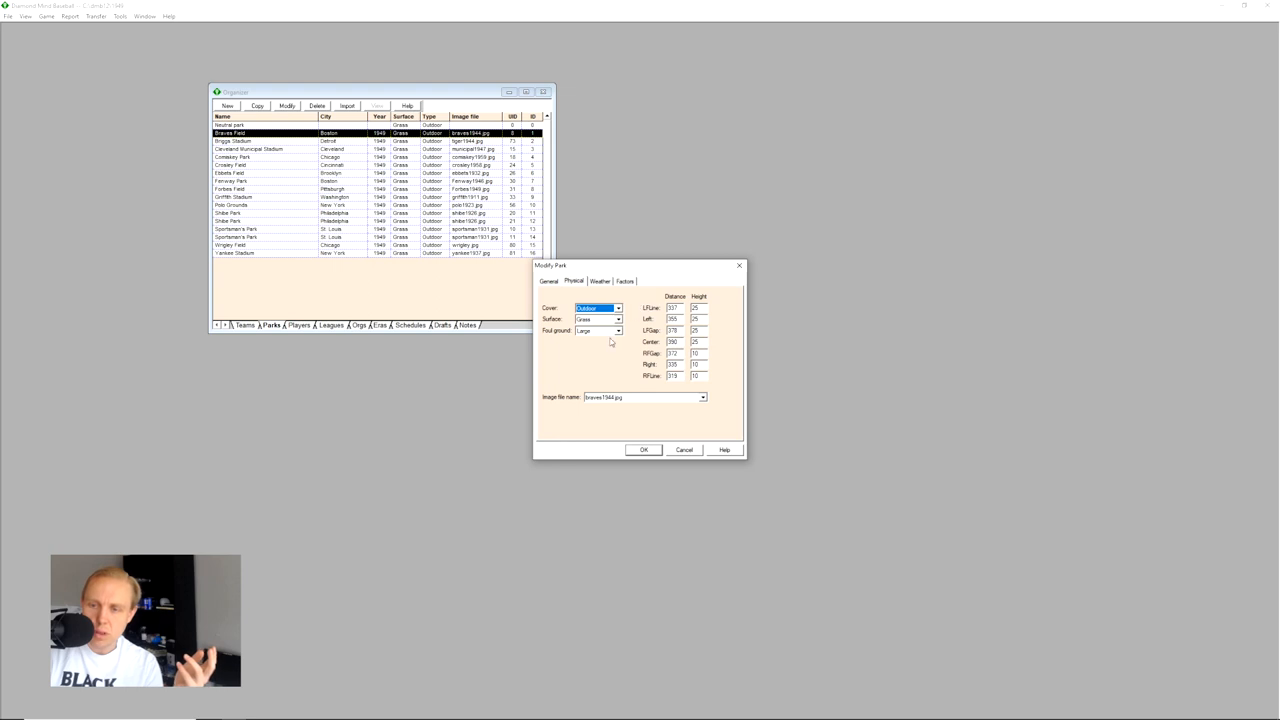
mouse_move(665, 258)
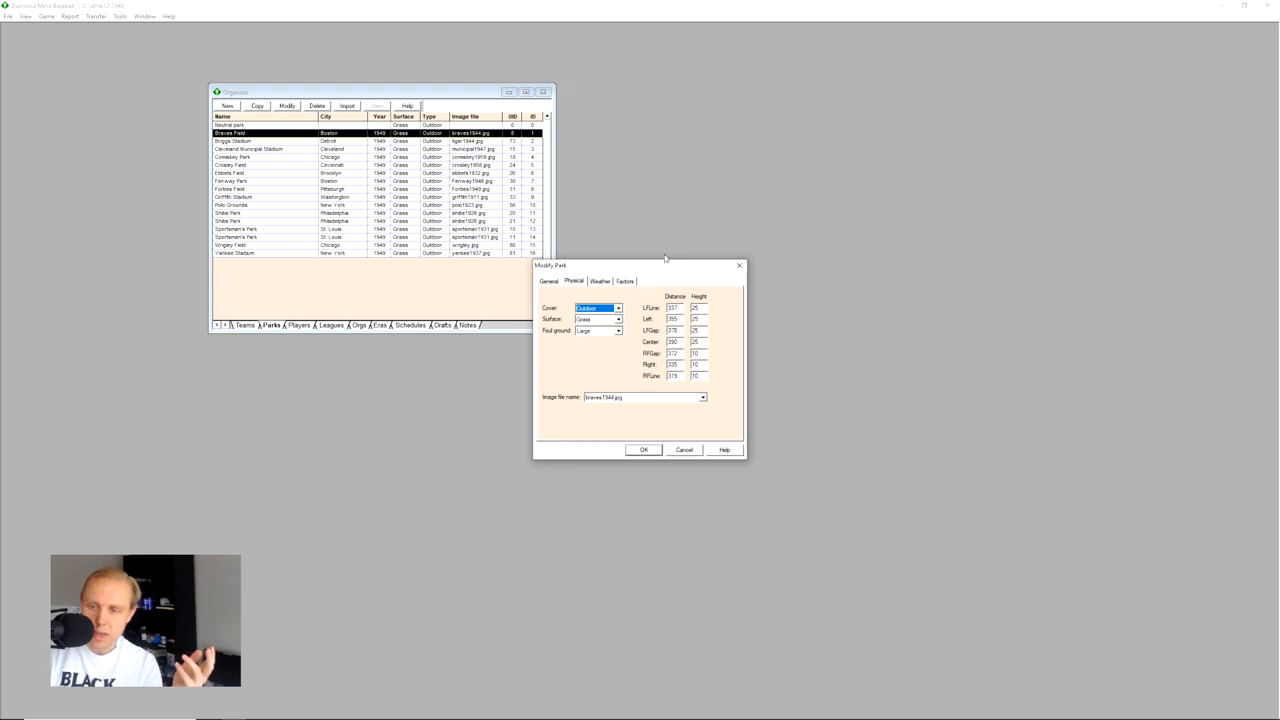
mouse_move(608, 276)
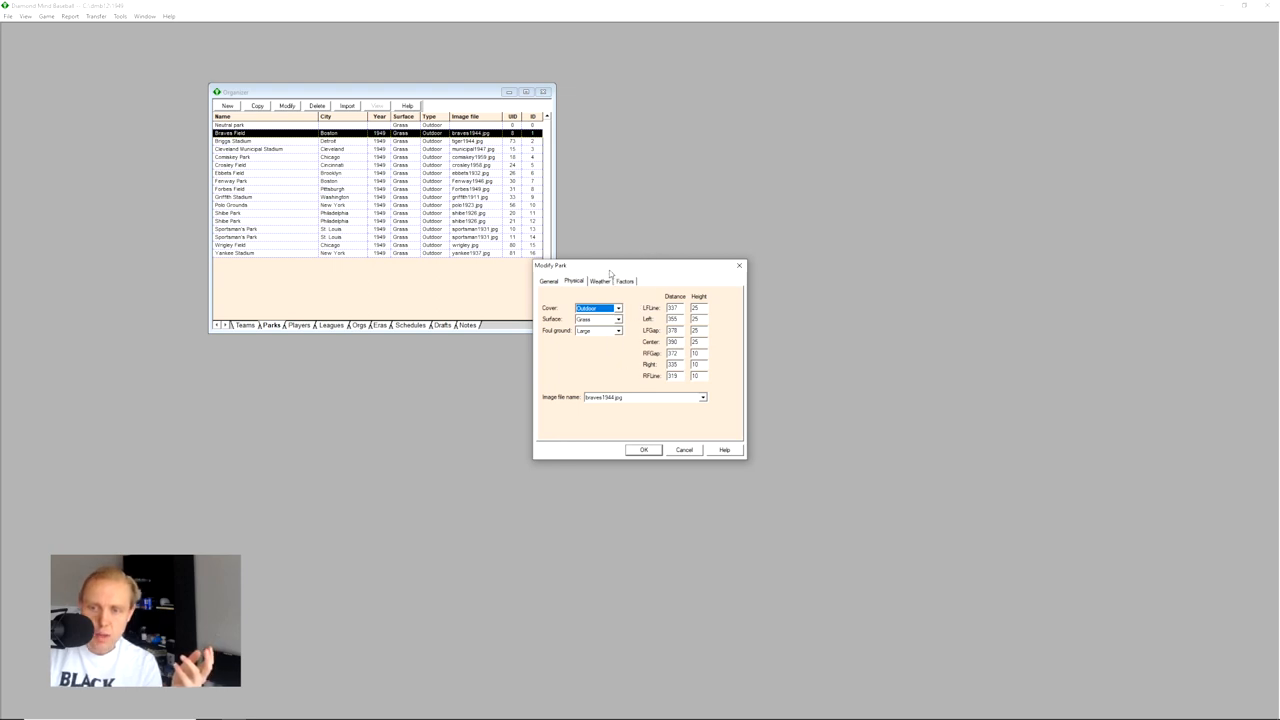
- Review Braves Field's statistical factors again and close its settings without saving
left_click(625, 280)
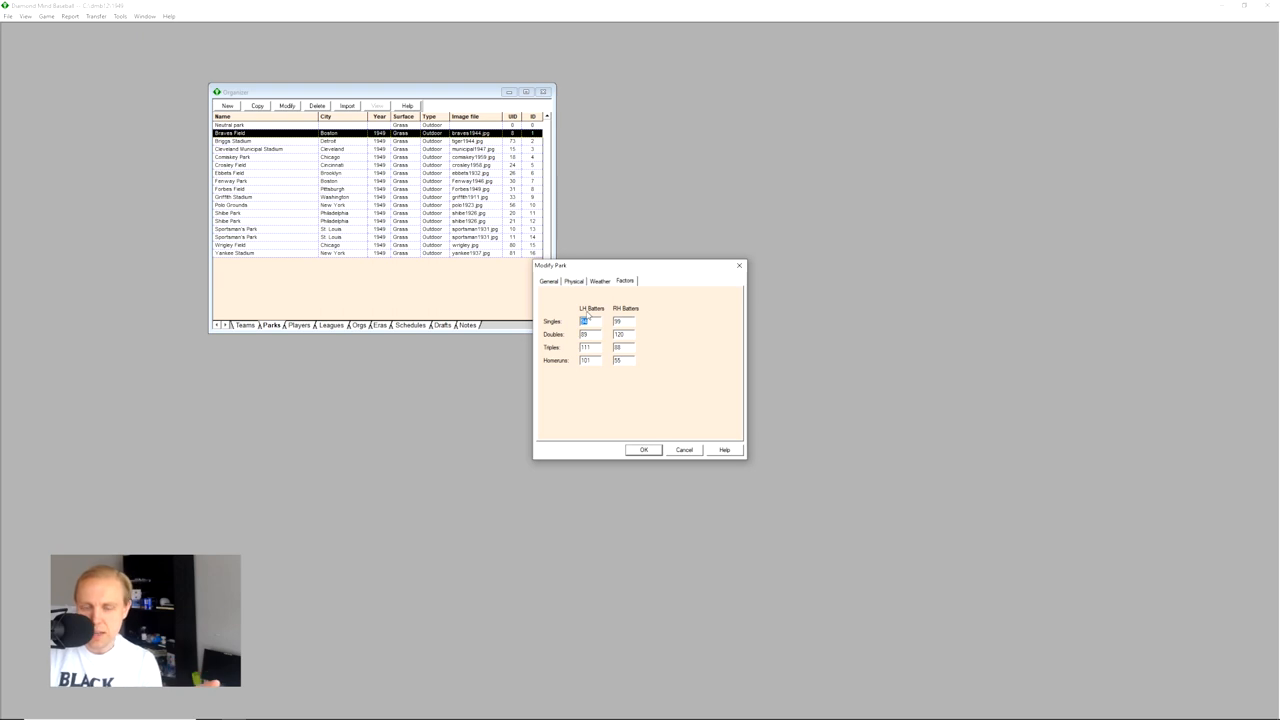
mouse_move(720, 533)
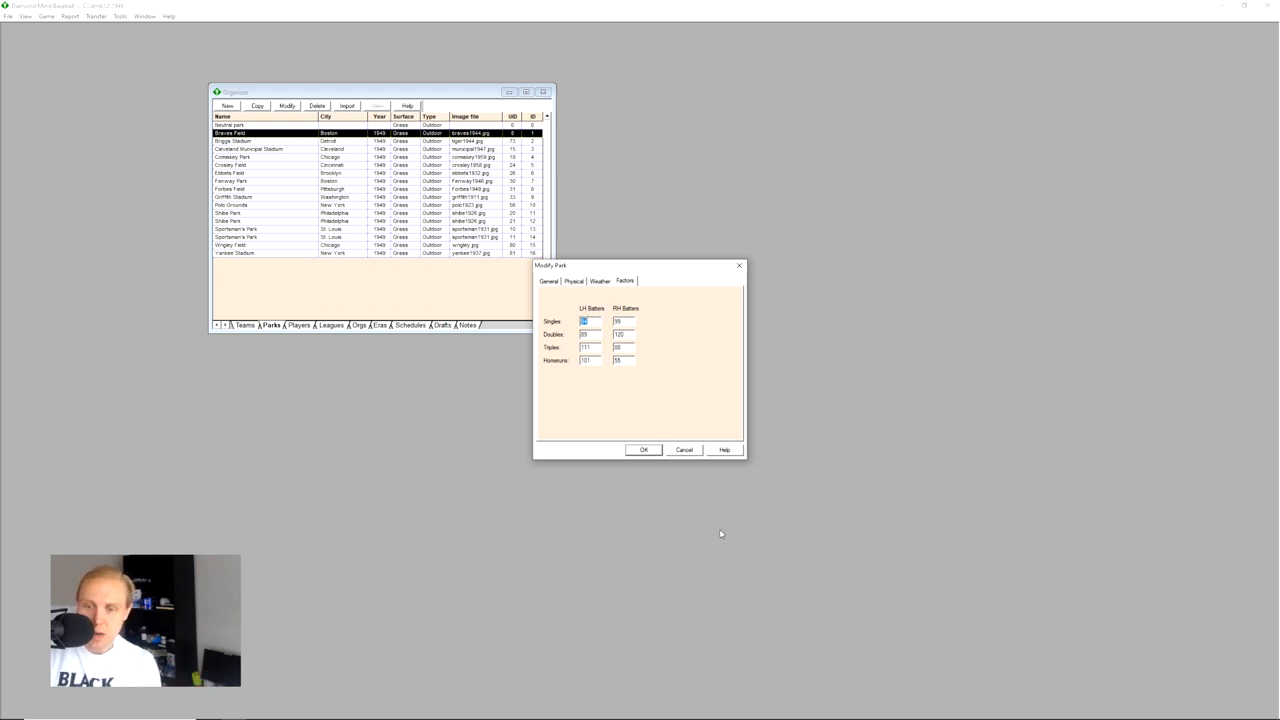
mouse_move(688, 452)
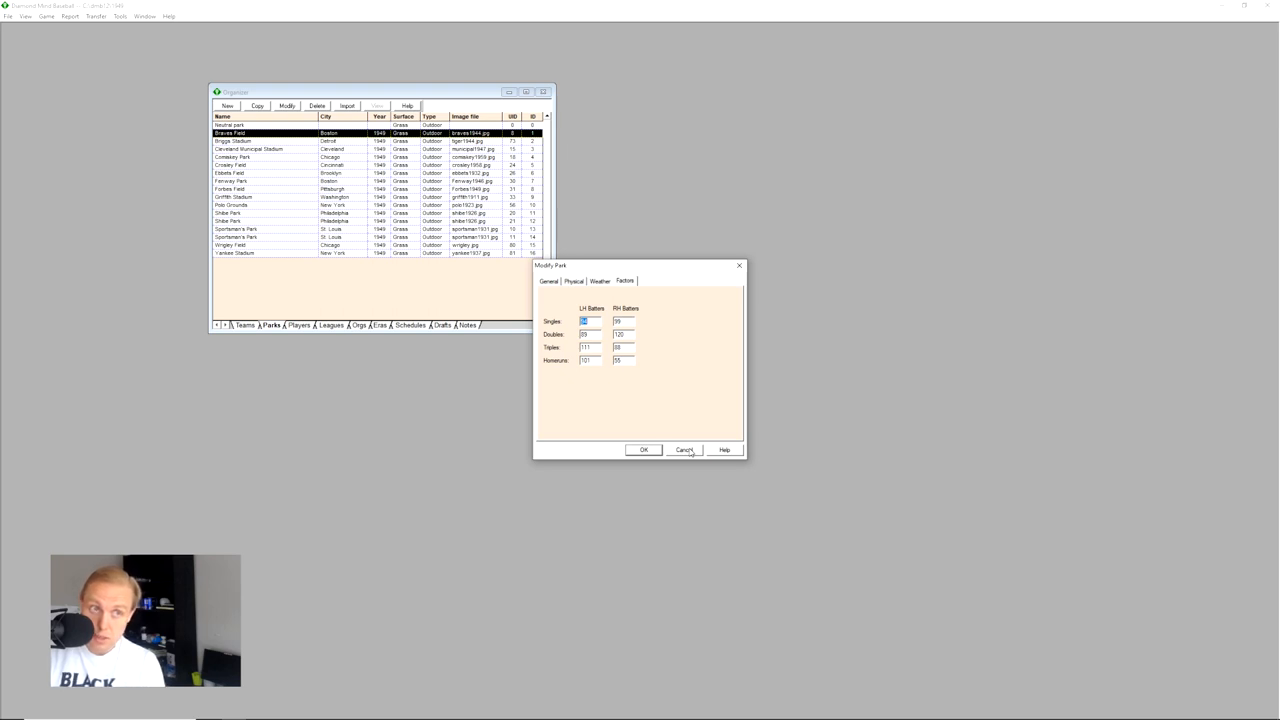
mouse_move(690, 450)
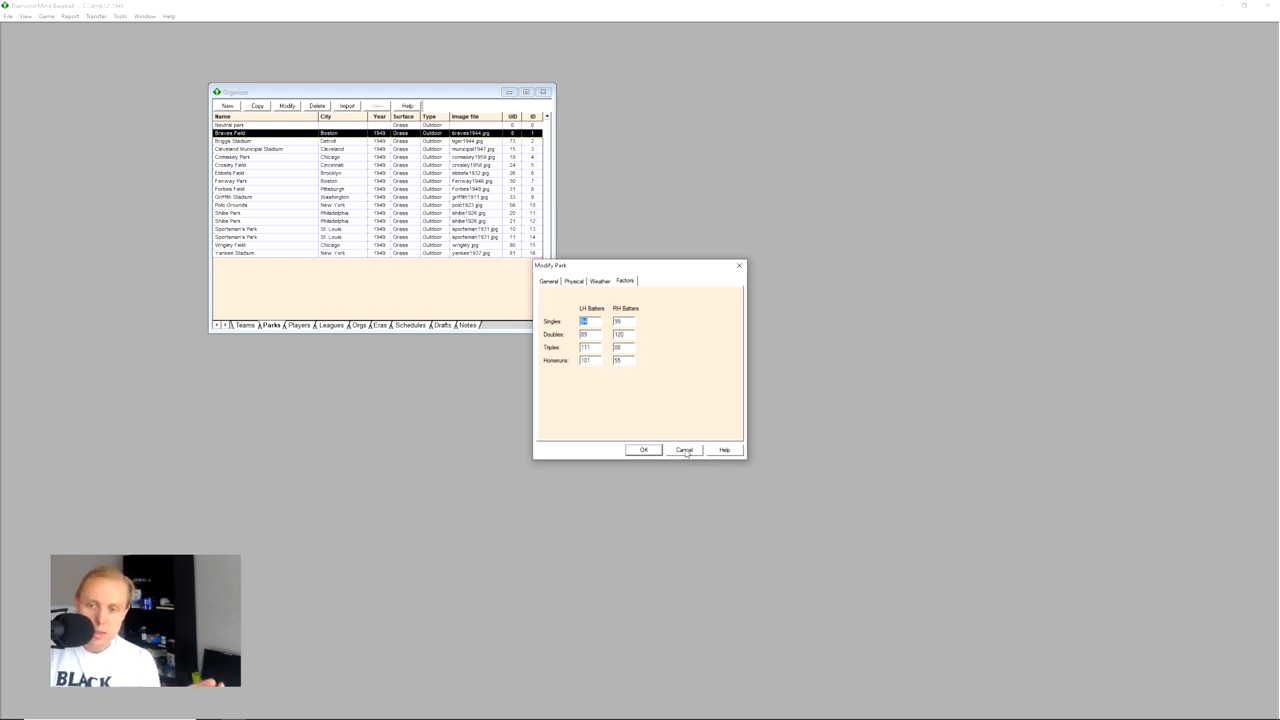
left_click(684, 449)
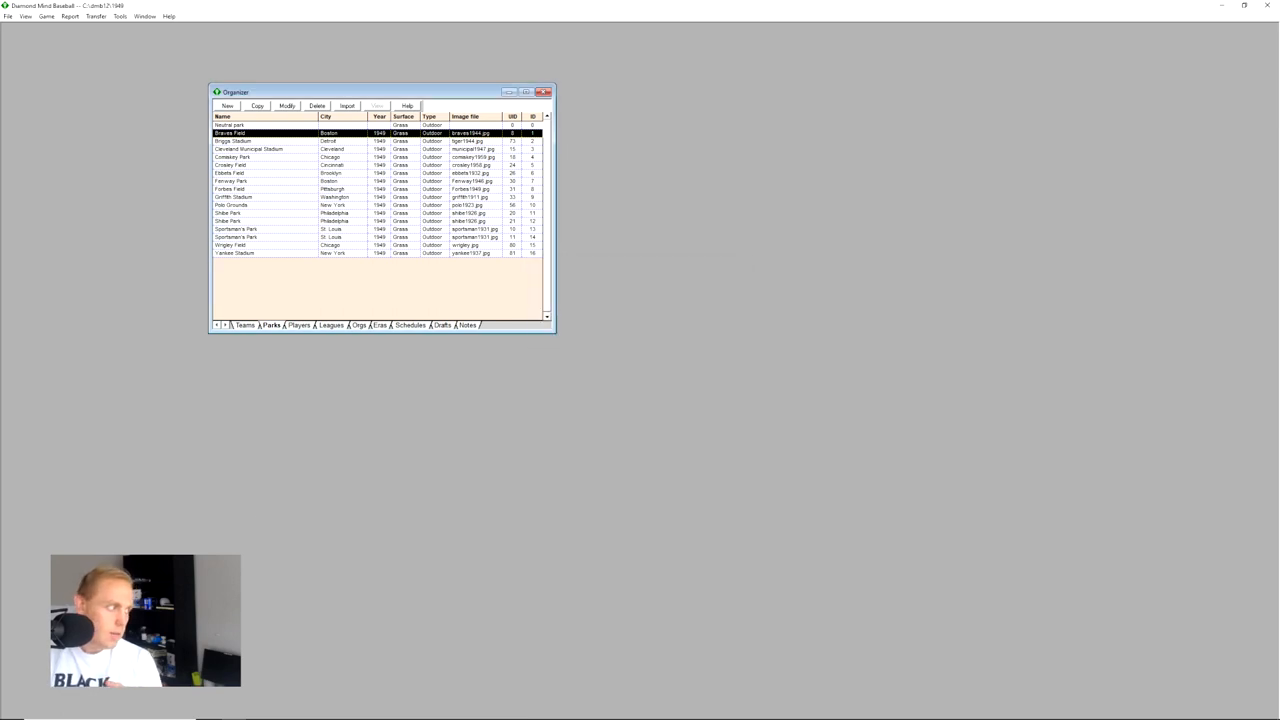